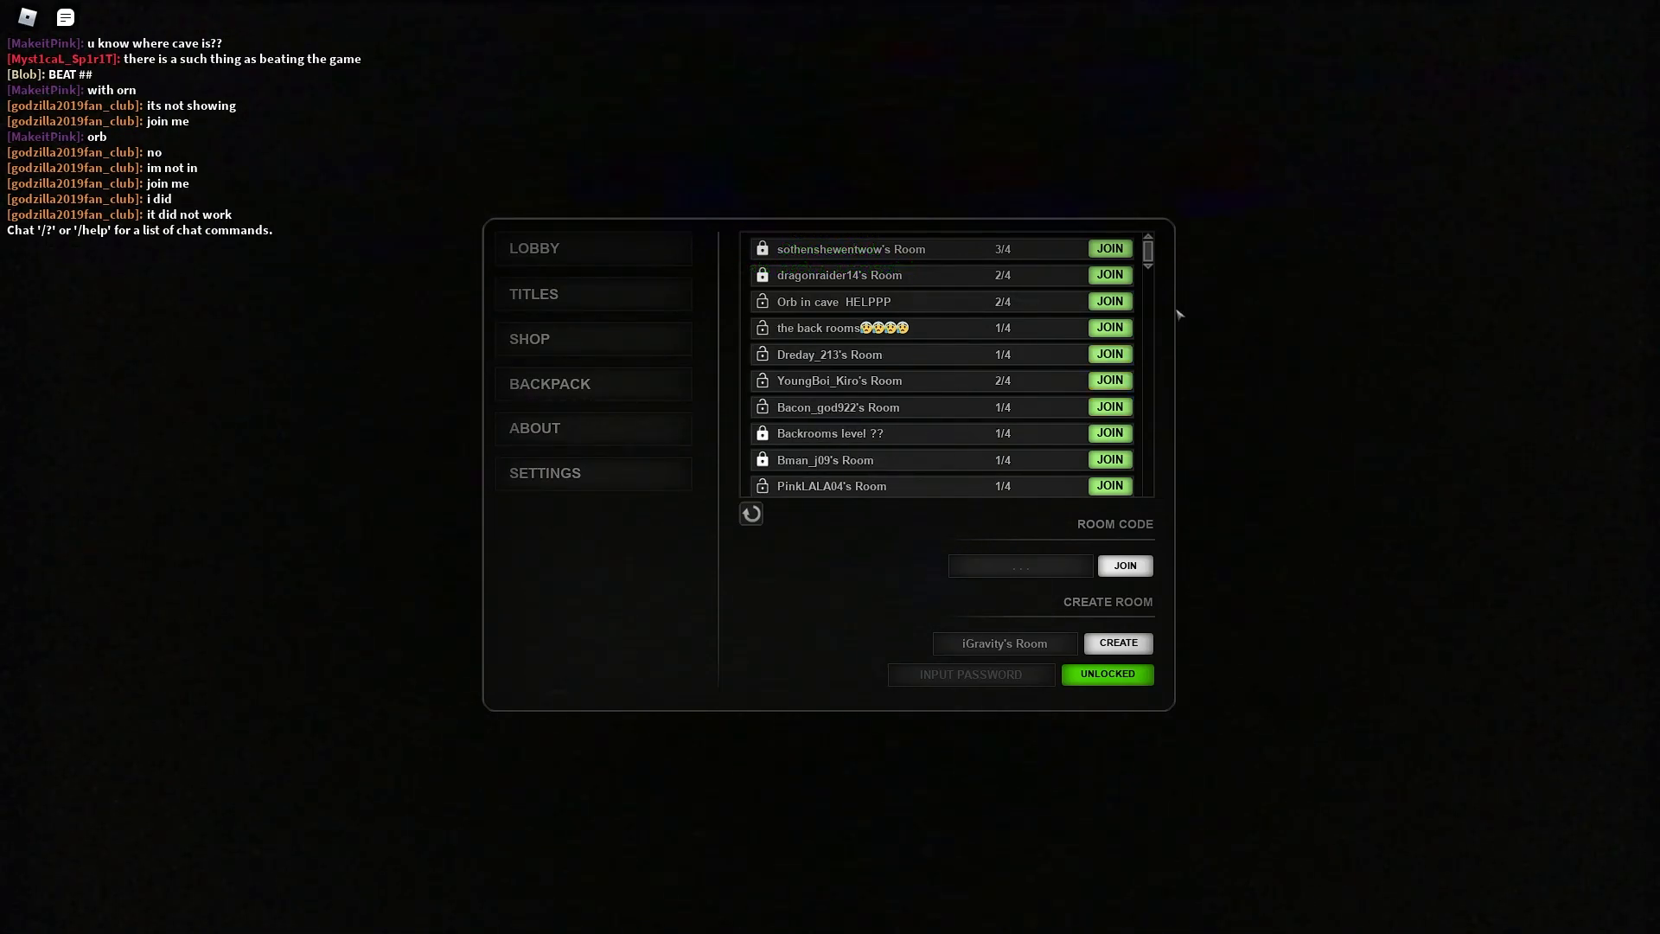
left_click(1108, 247)
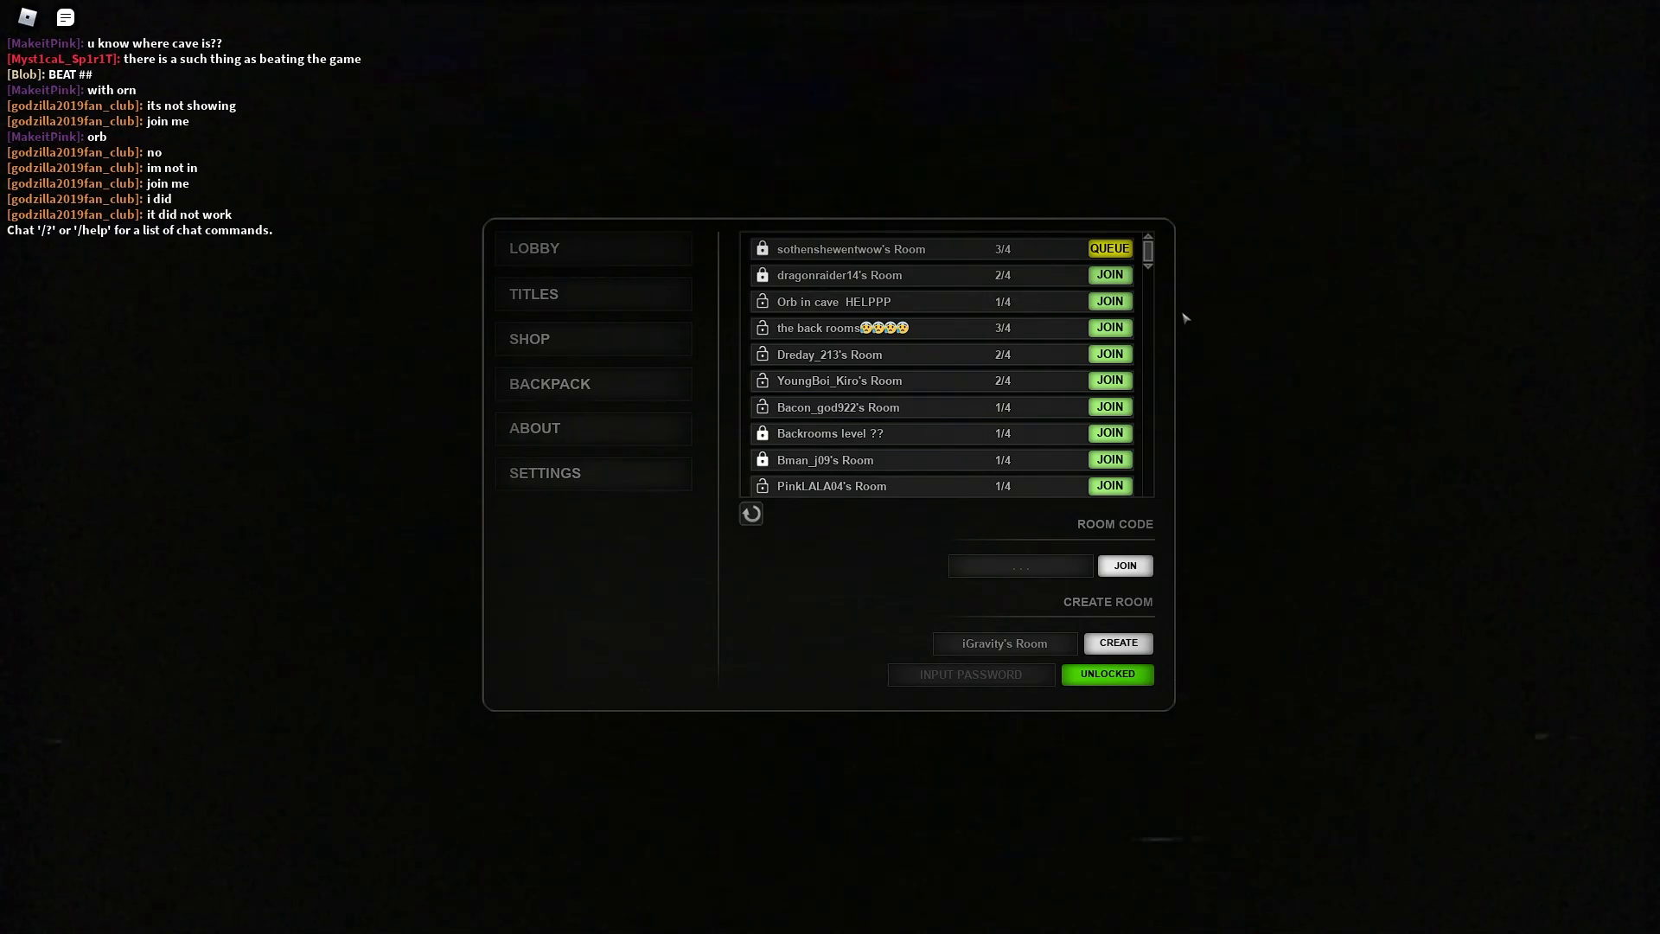
scroll("down", 3)
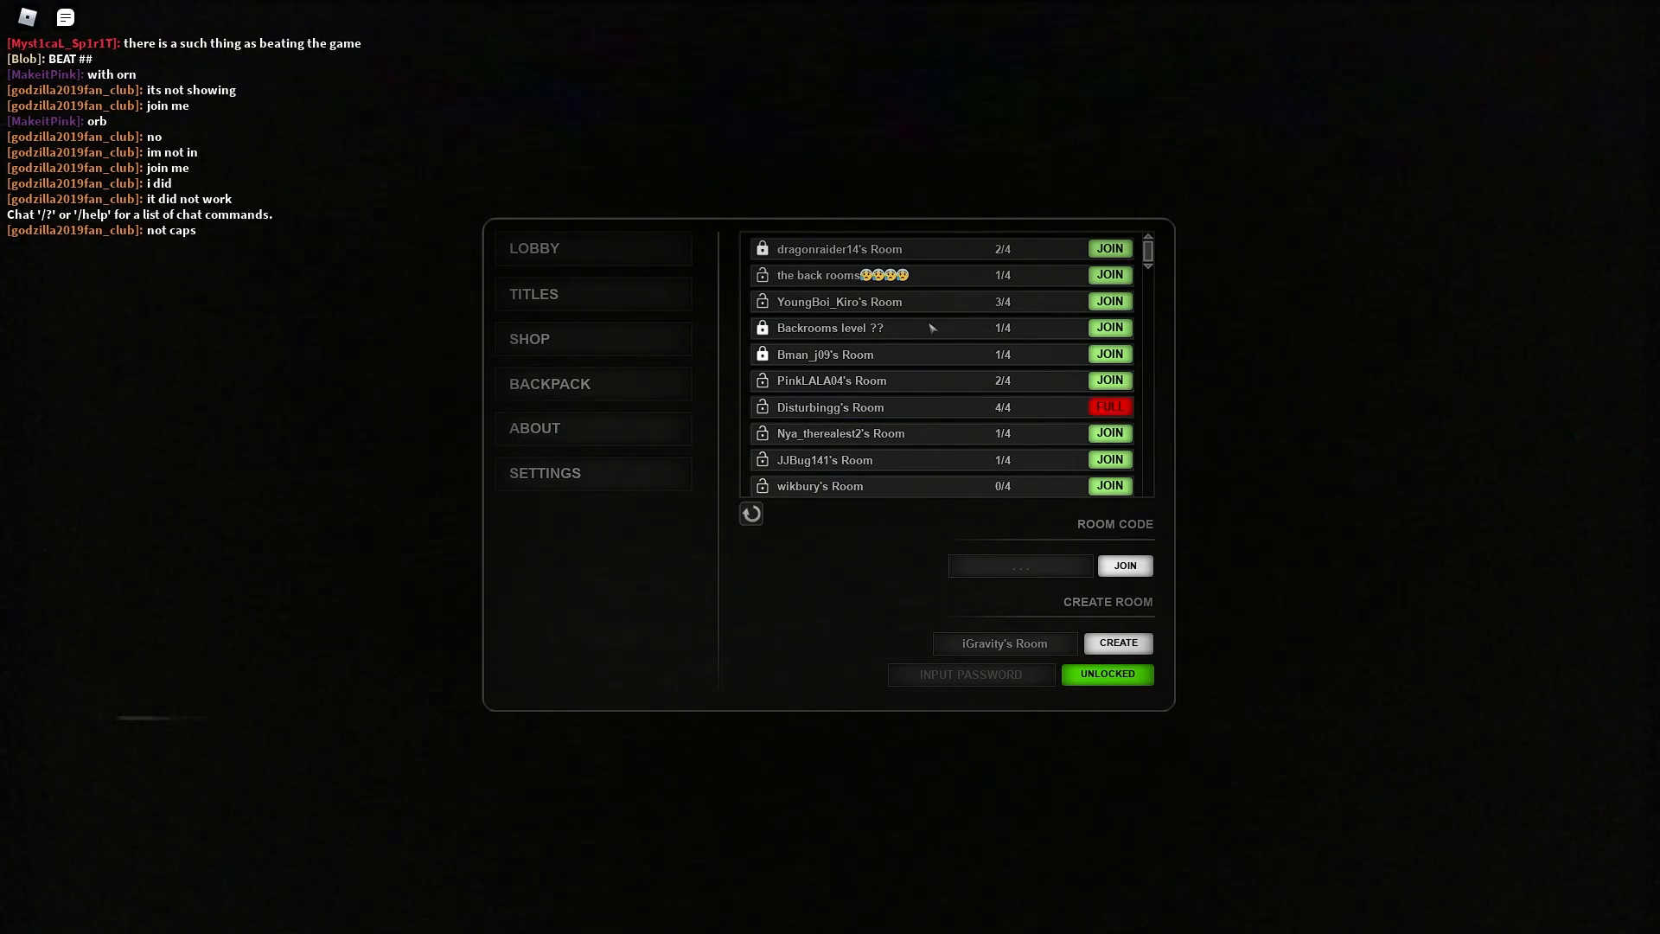
mouse_move(1012, 340)
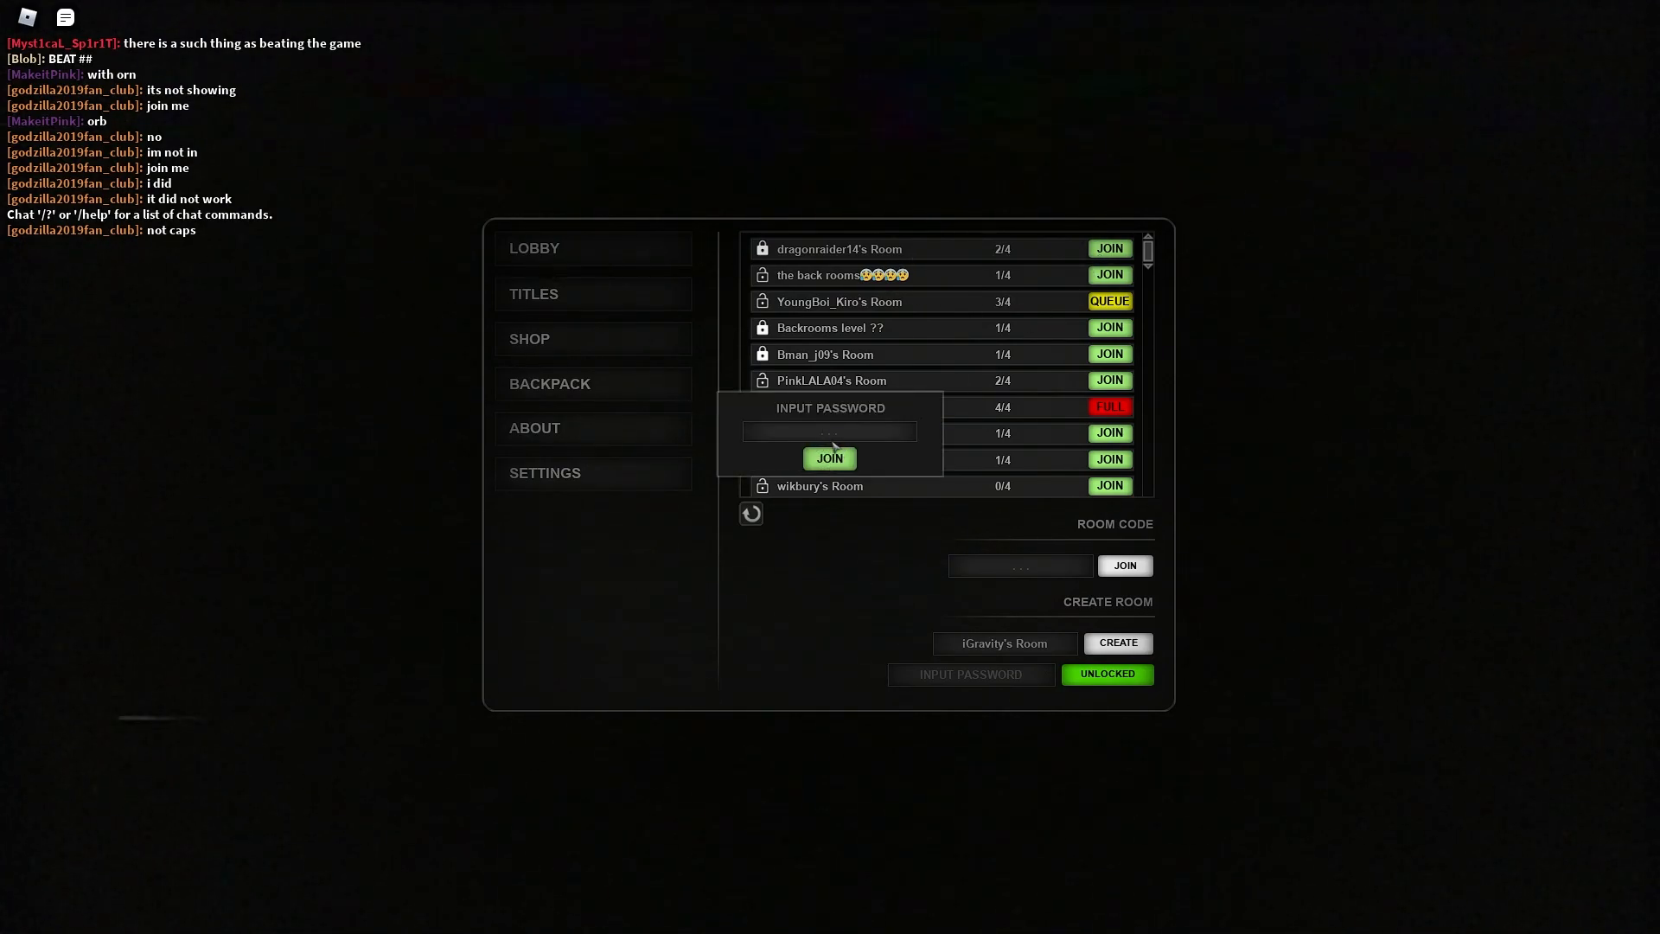
type("TES")
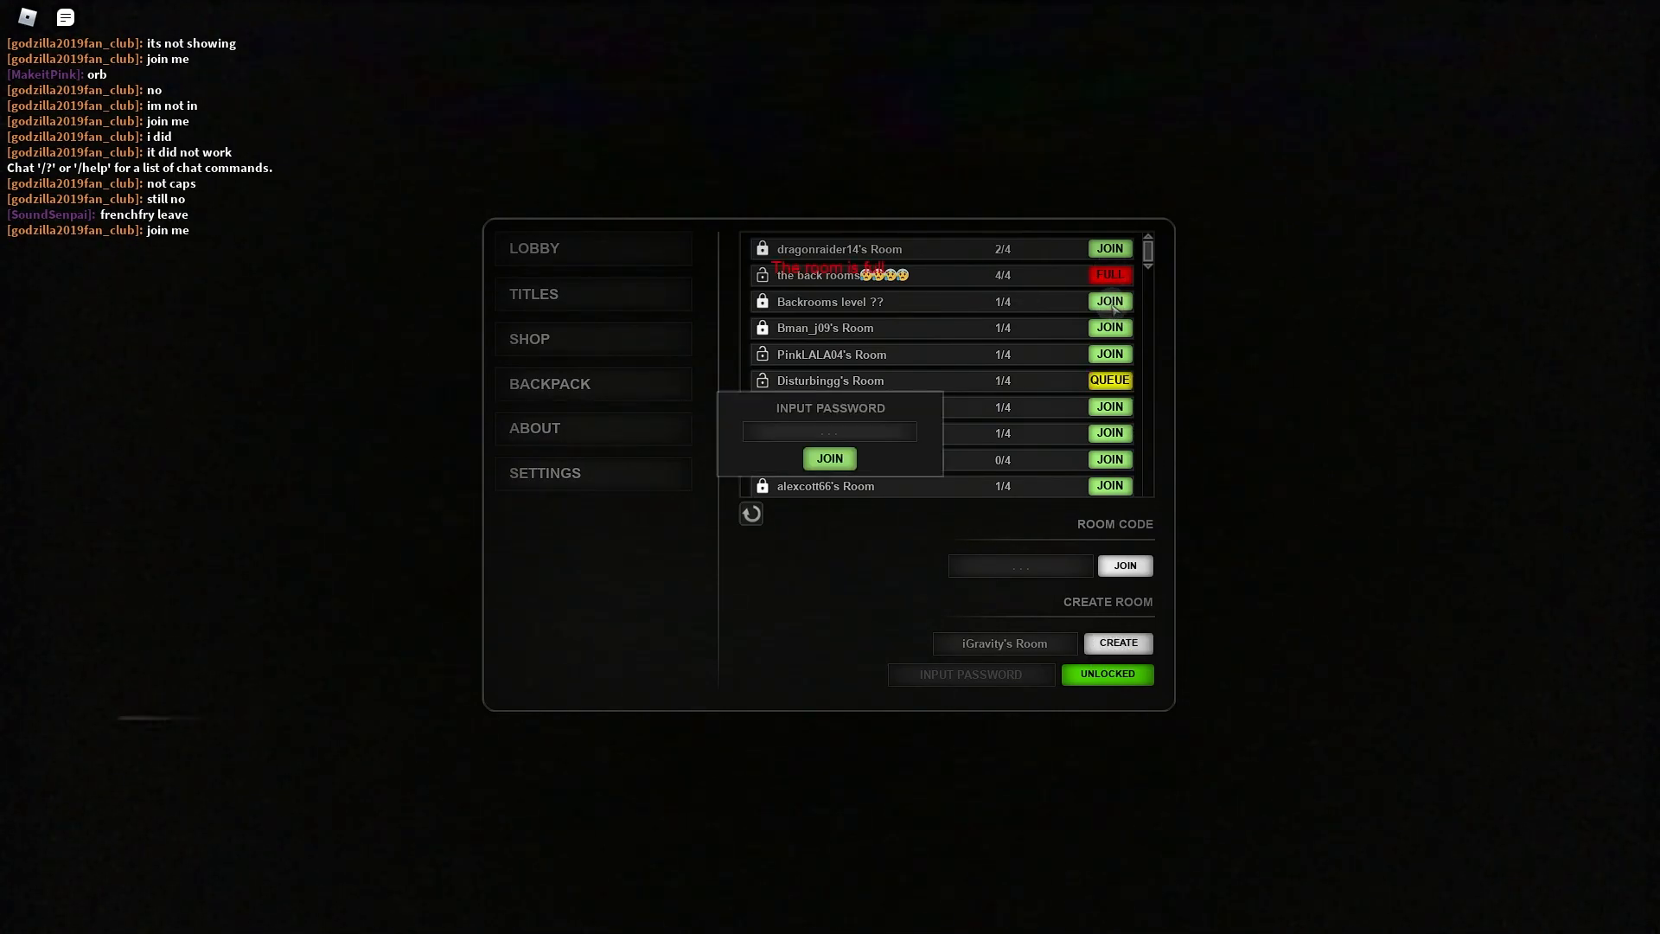
left_click(828, 457)
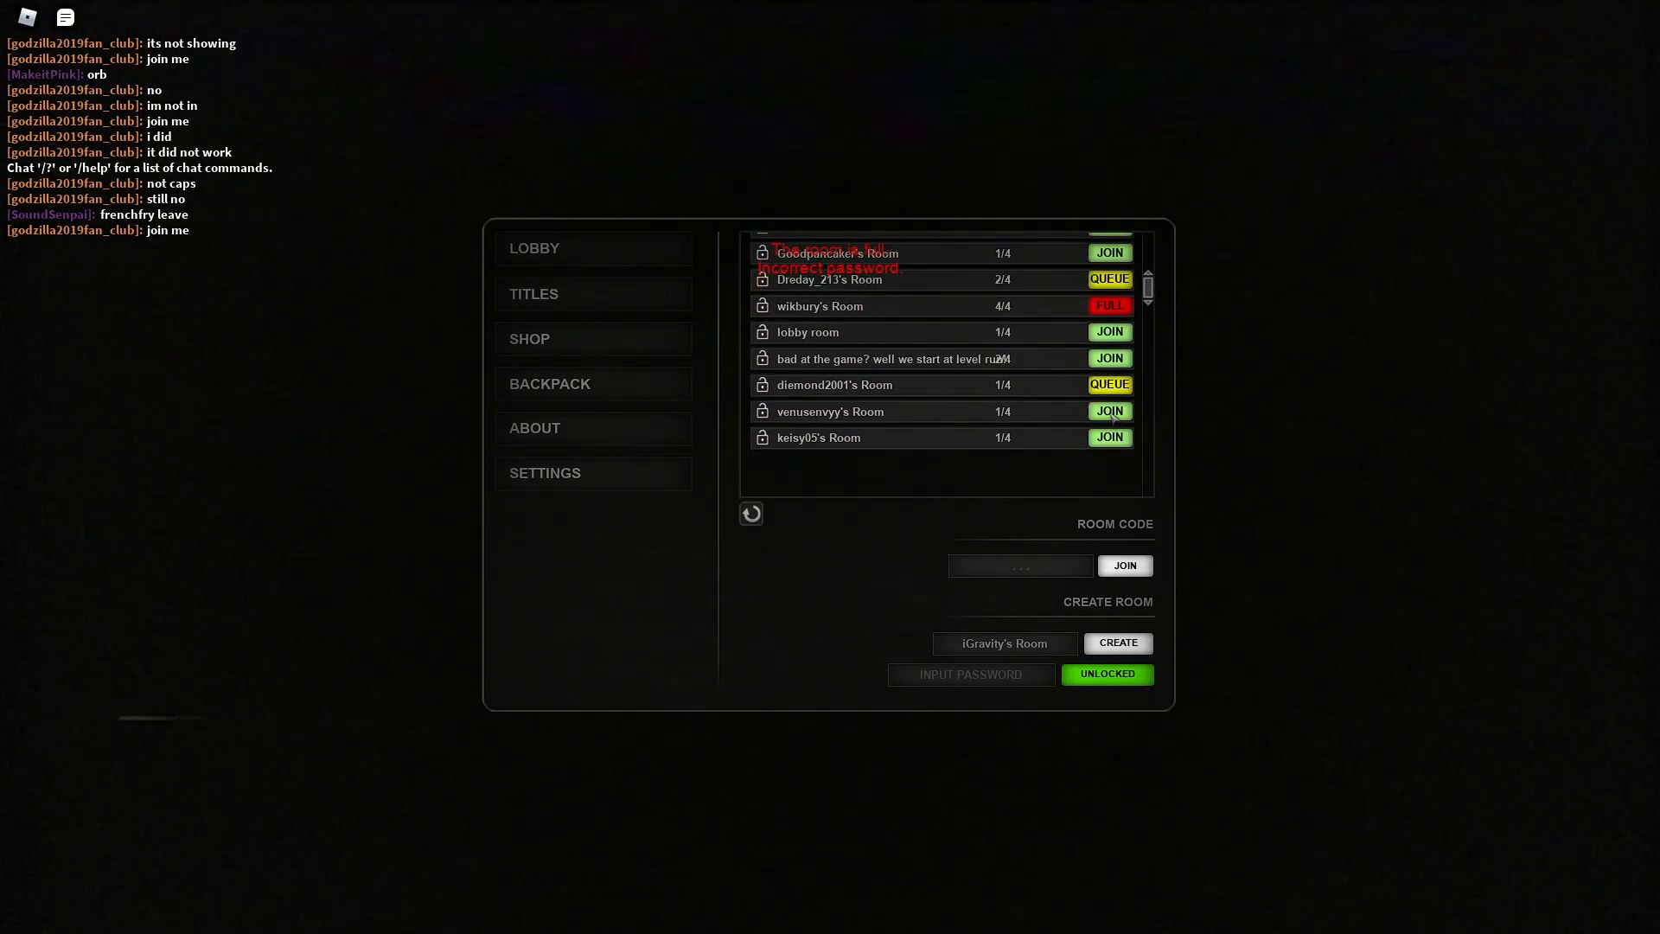
left_click(1108, 437)
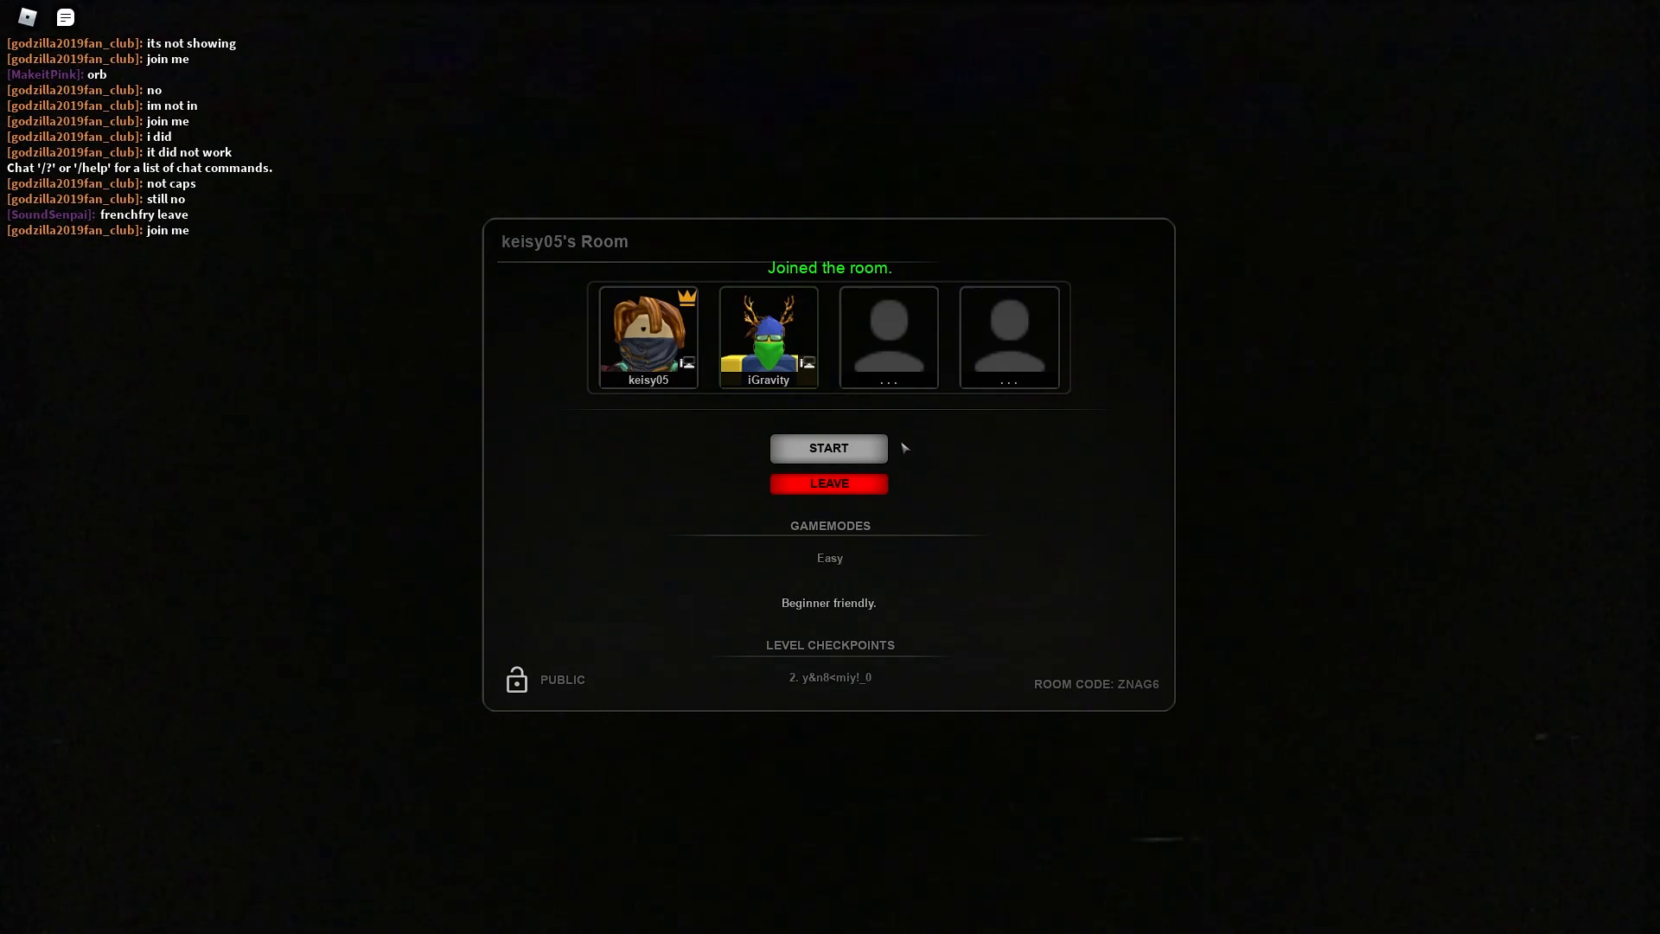
- Repeatedly hit START while waiting for keisy05's Room to fill with players
left_click(828, 446)
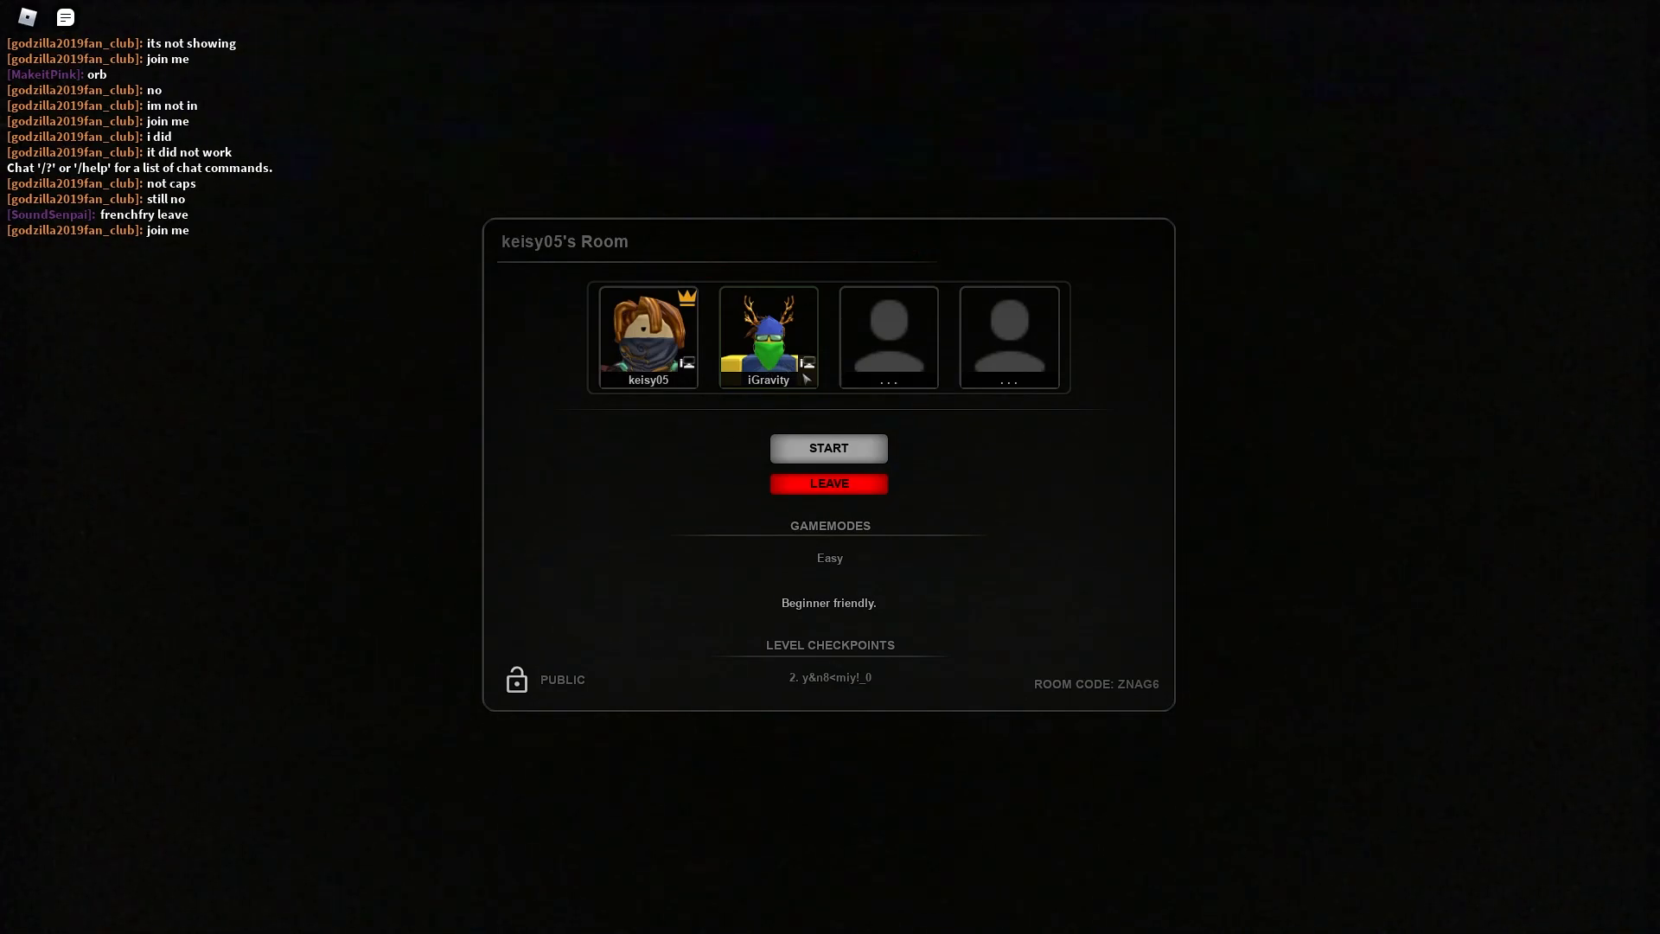
left_click(829, 446)
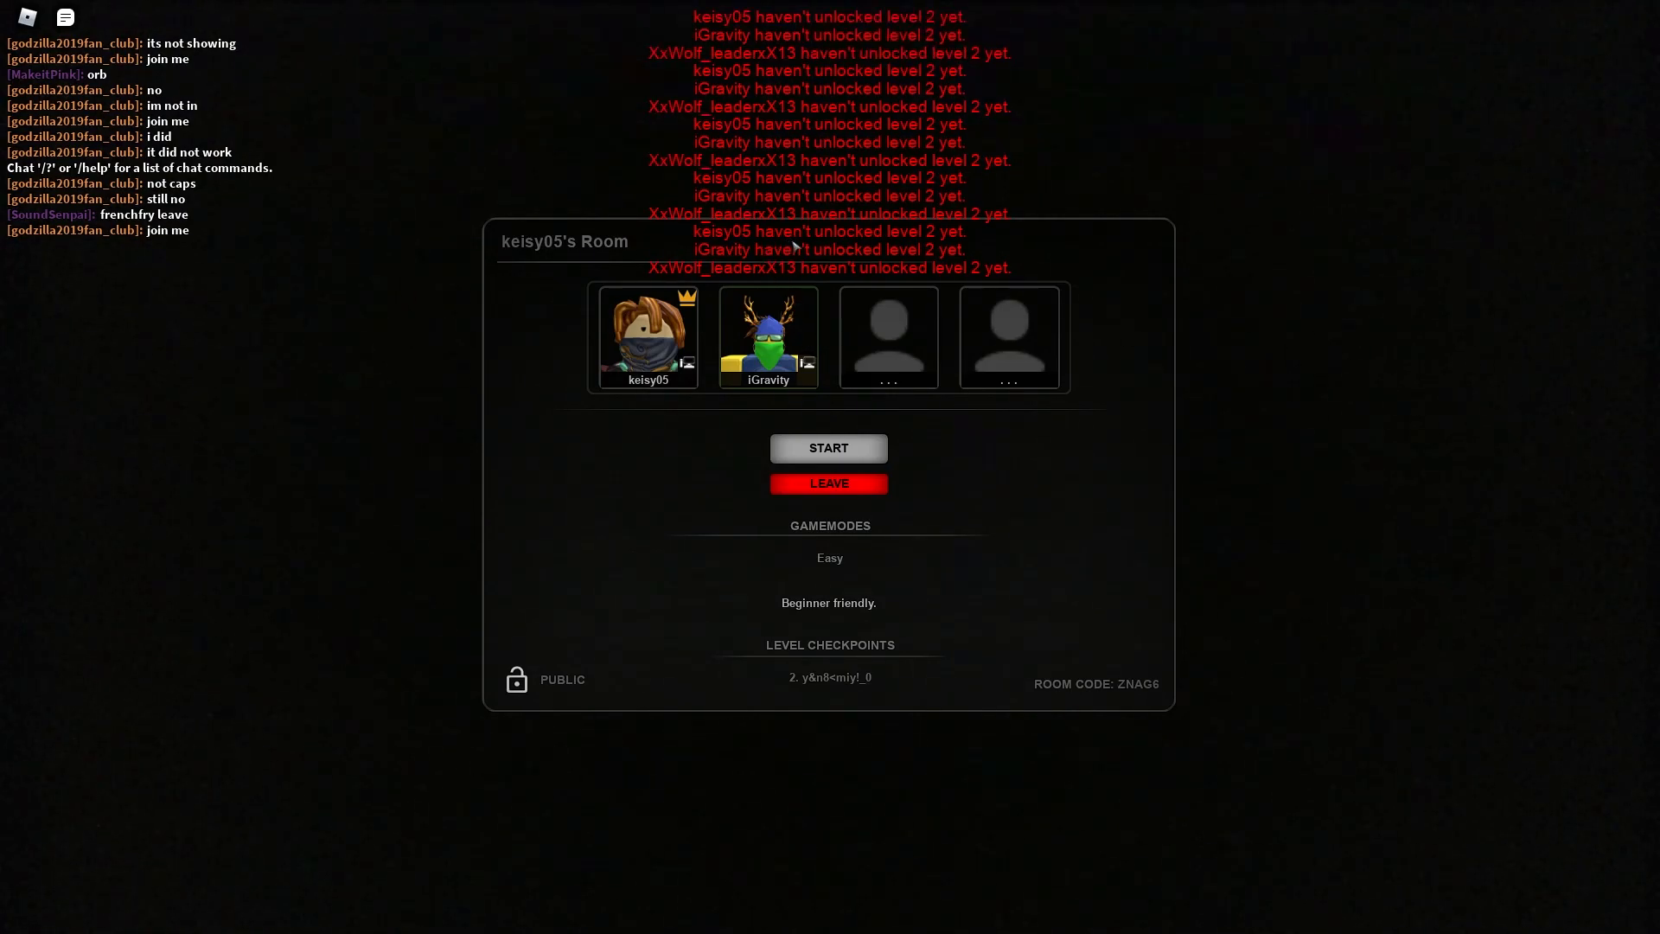
left_click(828, 446)
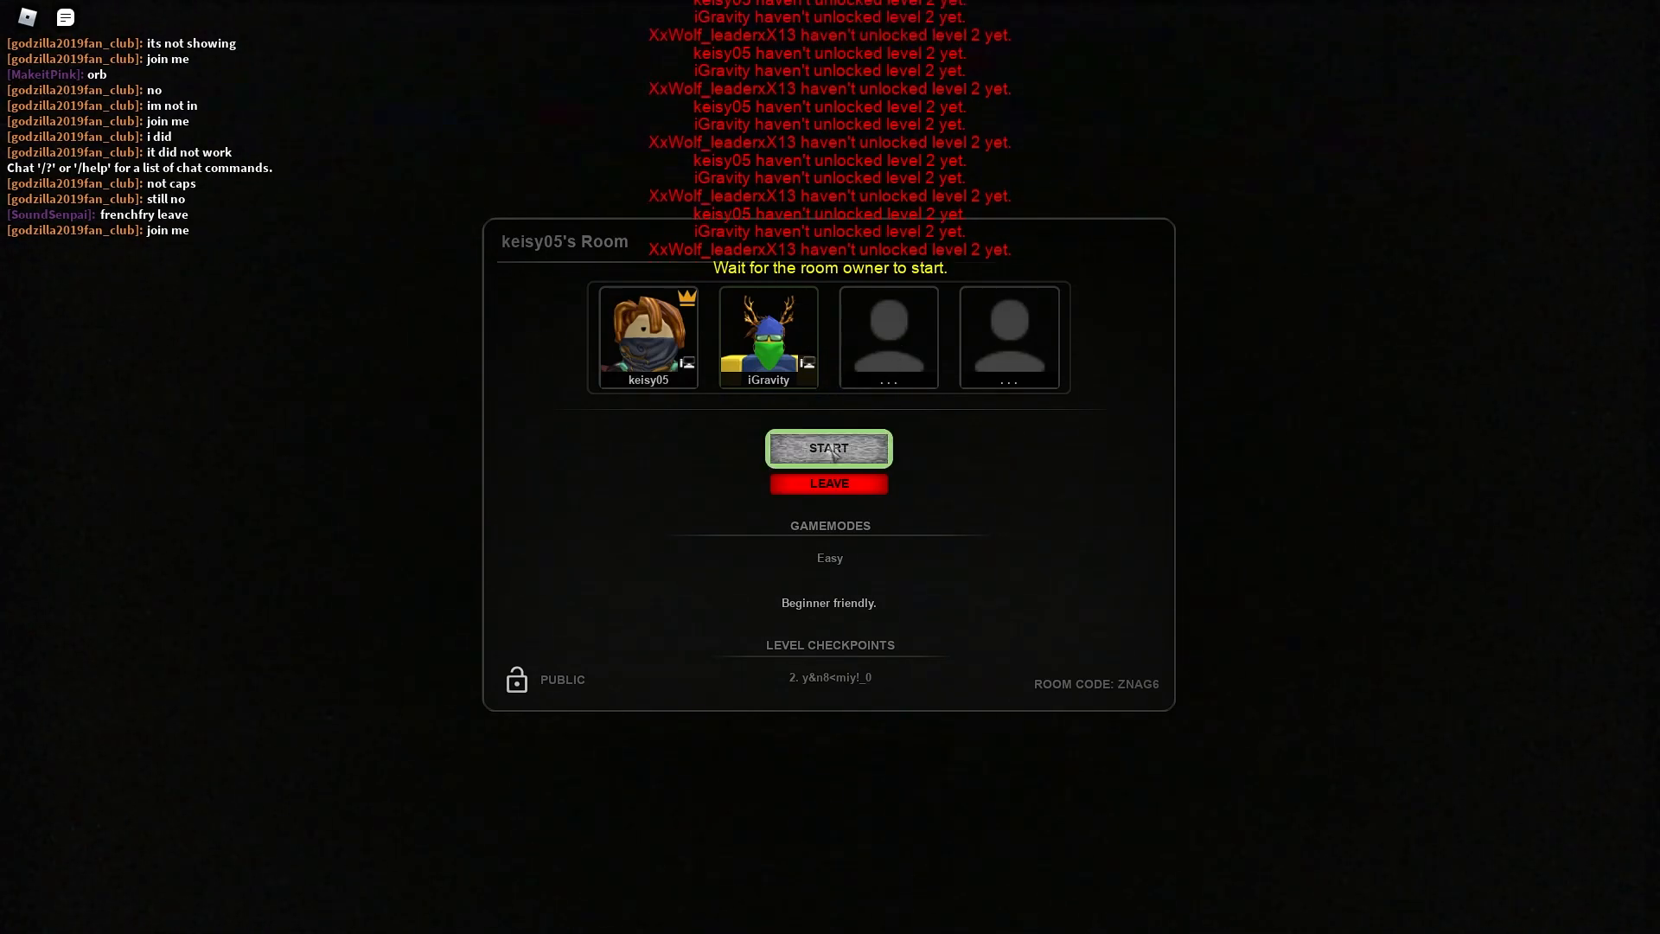
left_click(828, 448)
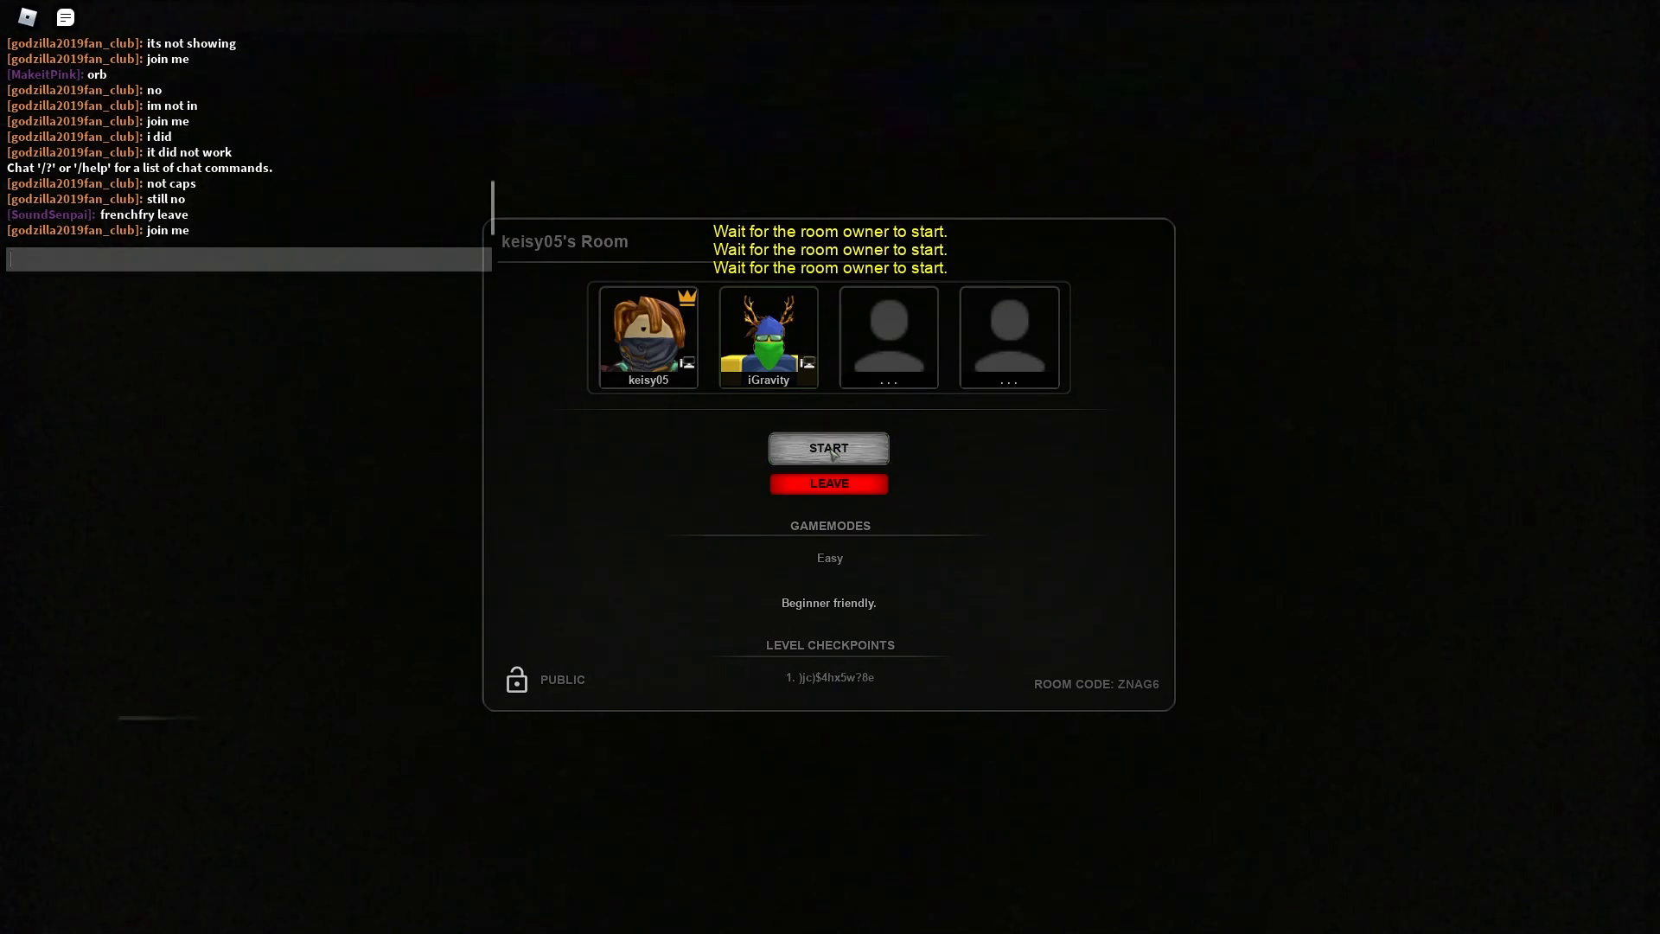
left_click(828, 446)
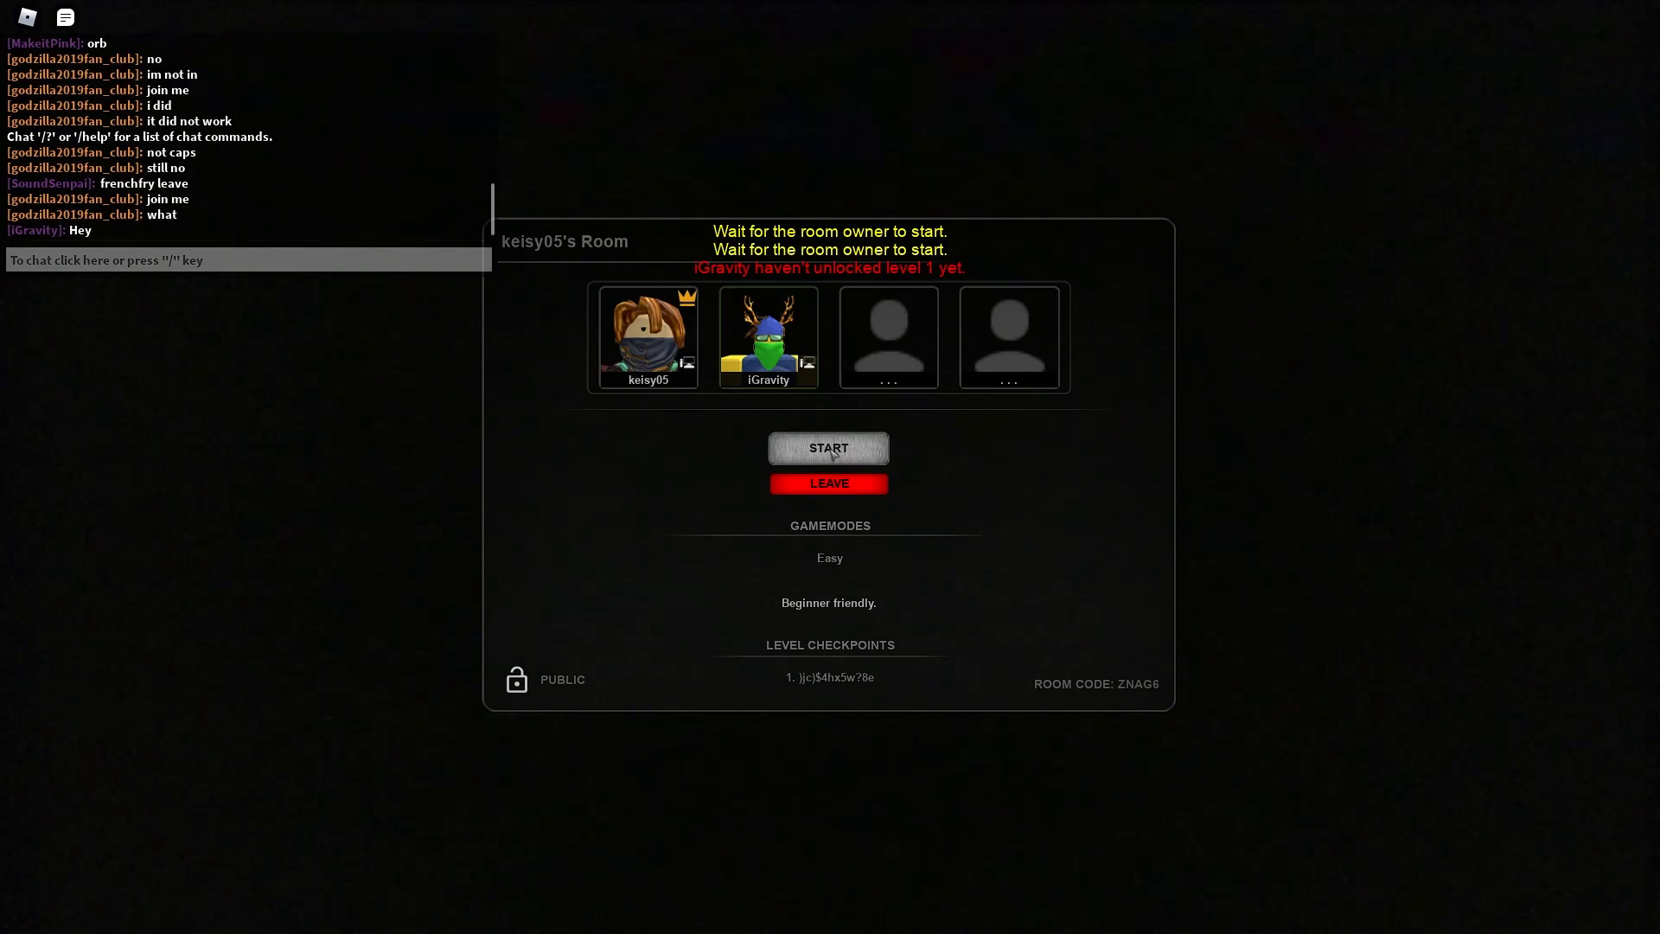
left_click(828, 446)
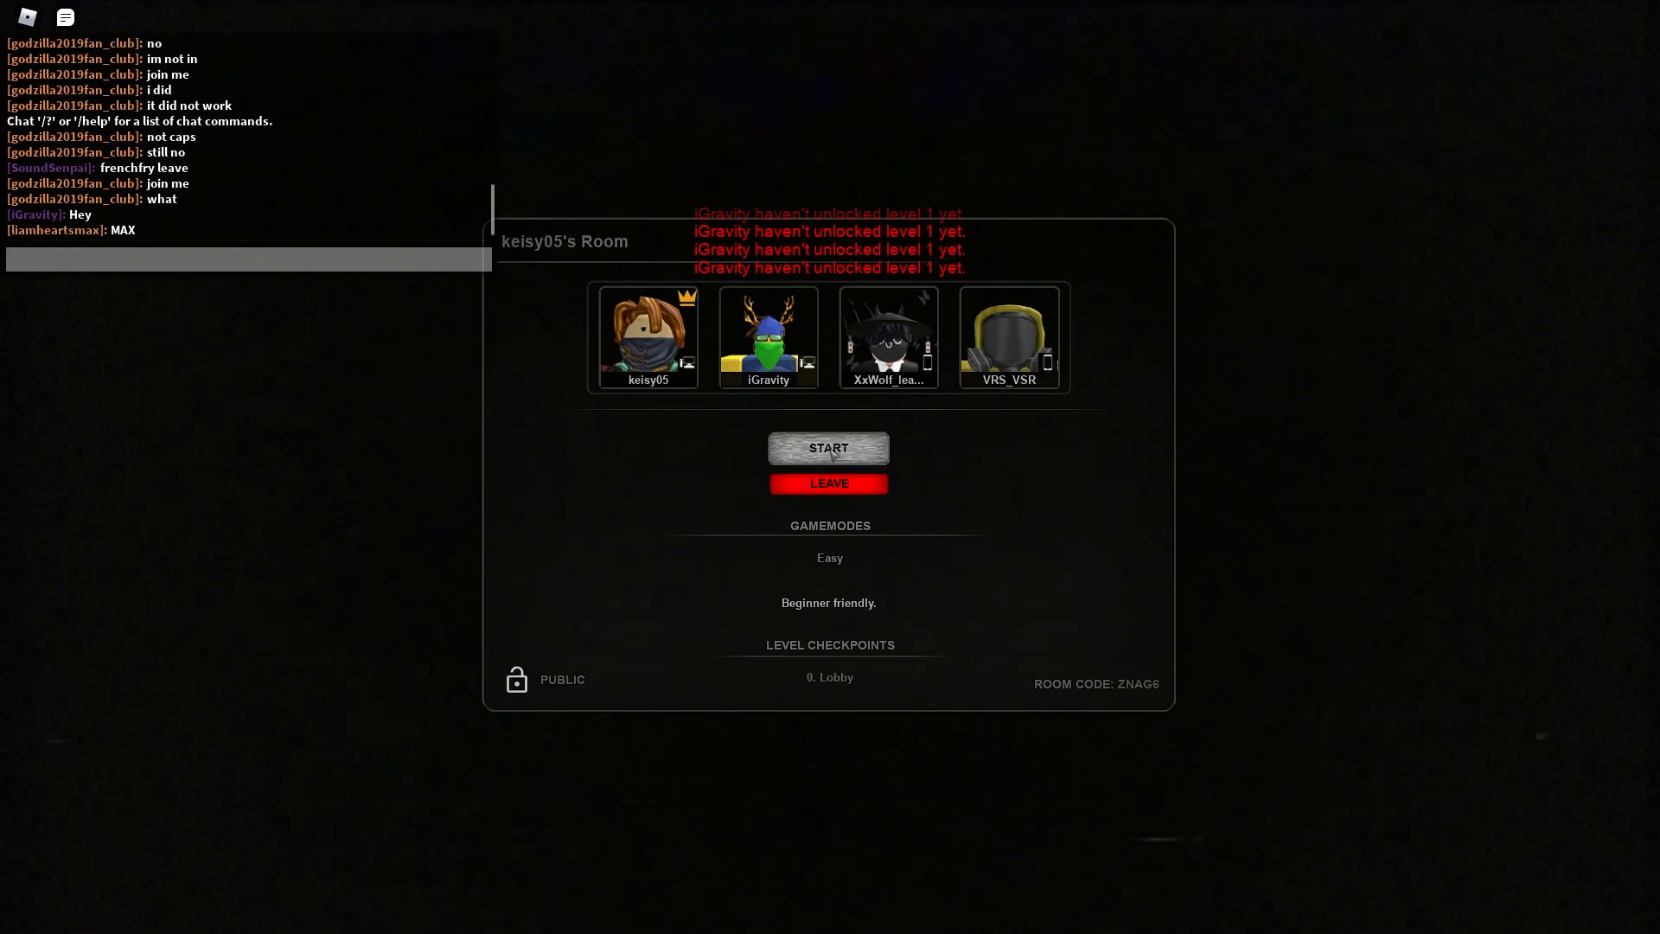
- Chat 'Do' and 'I need to back' while room ownership transfers to you
type("Do")
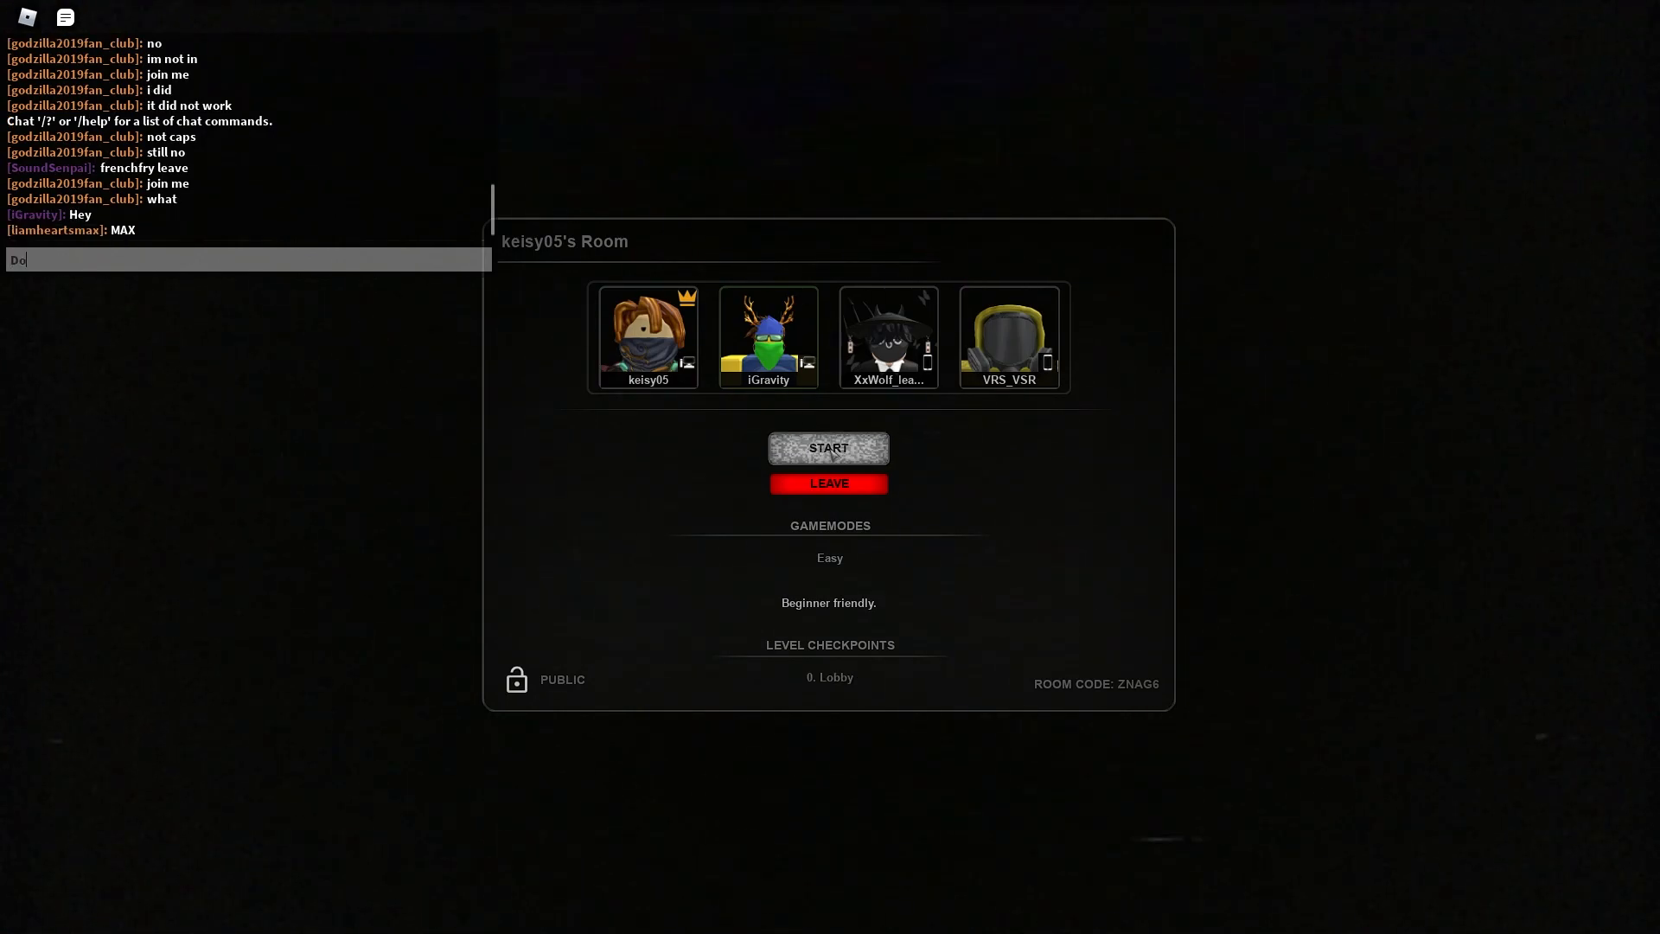
type("I need to back")
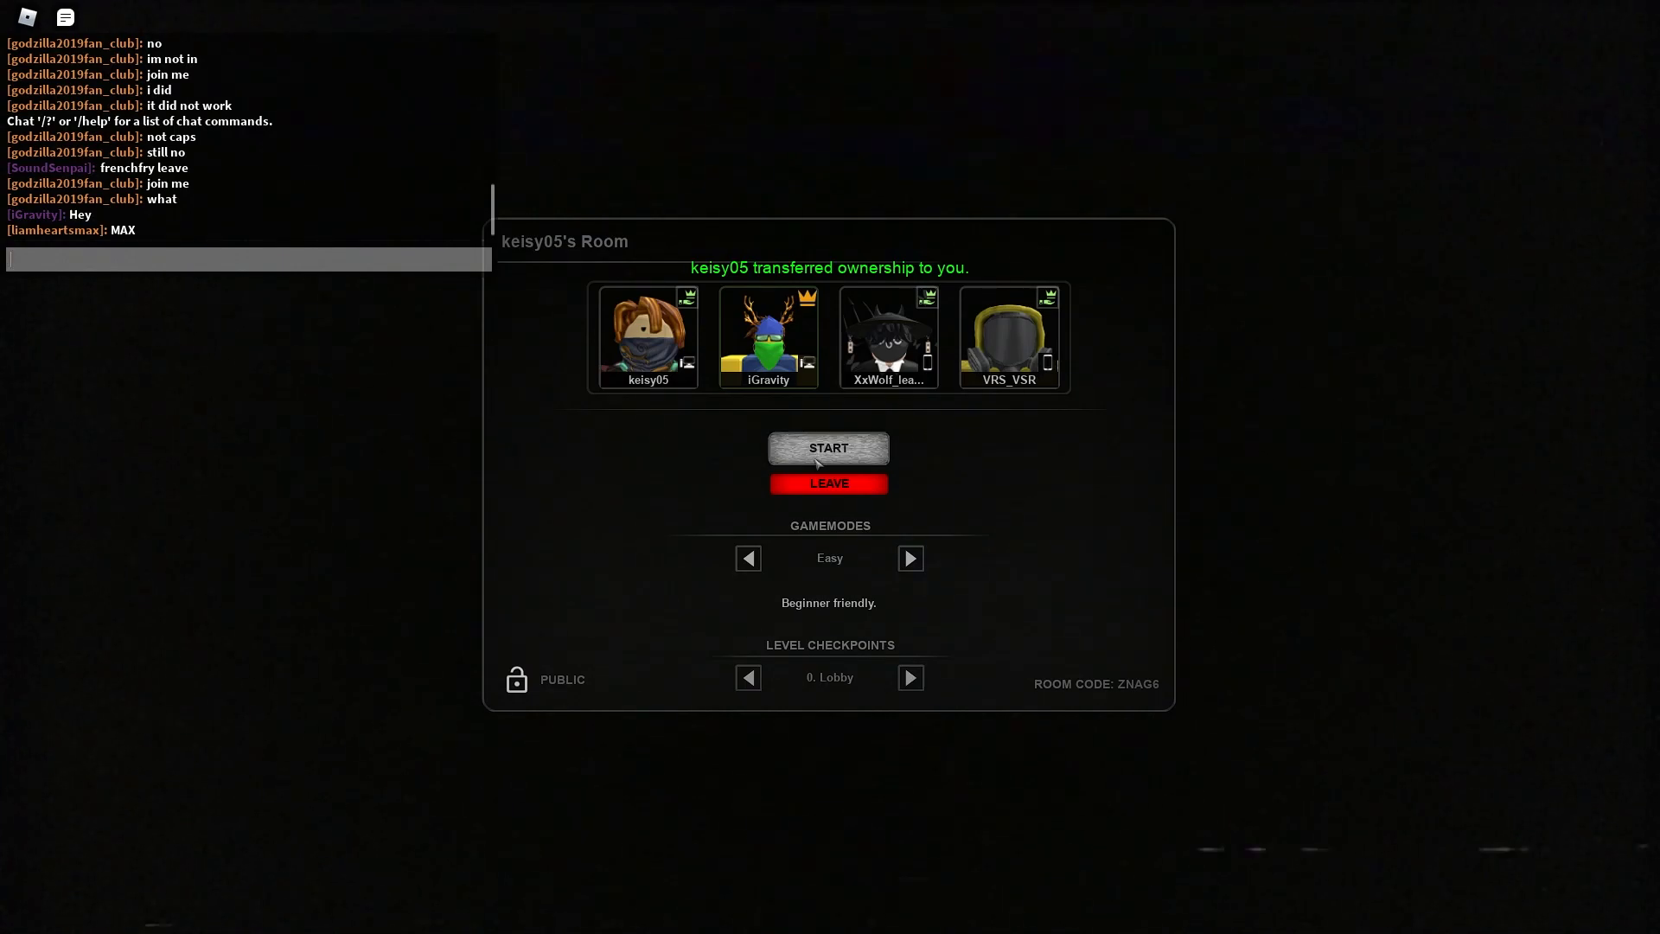
- Start the match as room owner and skip each intro cutscene shot with Space
left_click(829, 446)
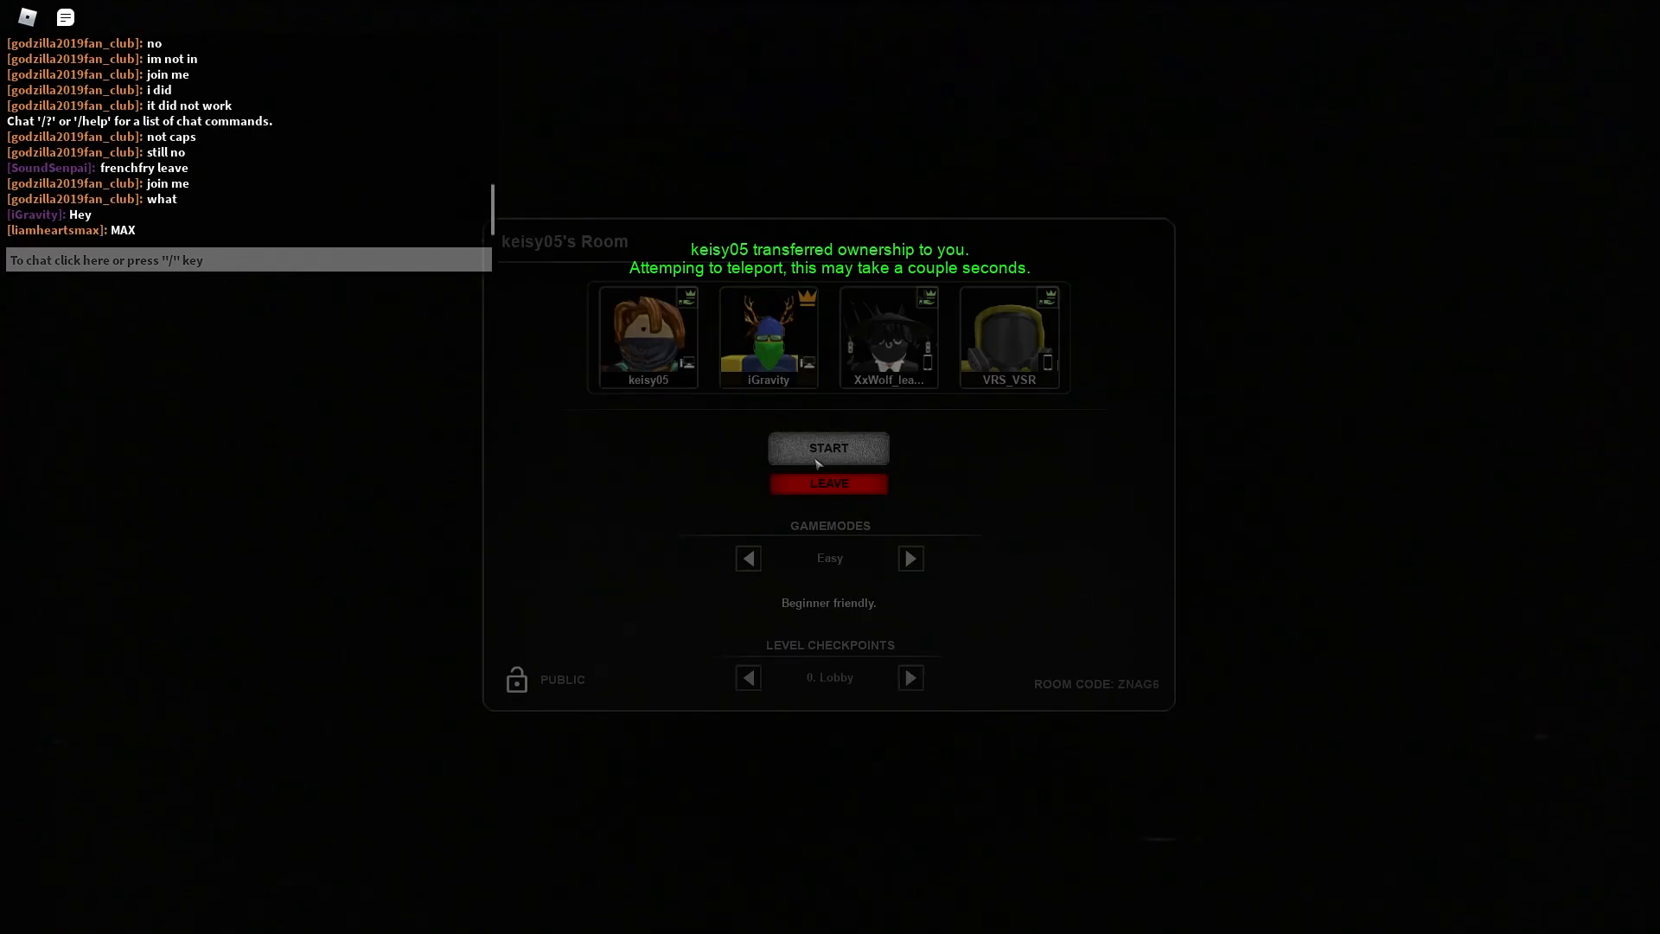
left_click(829, 446)
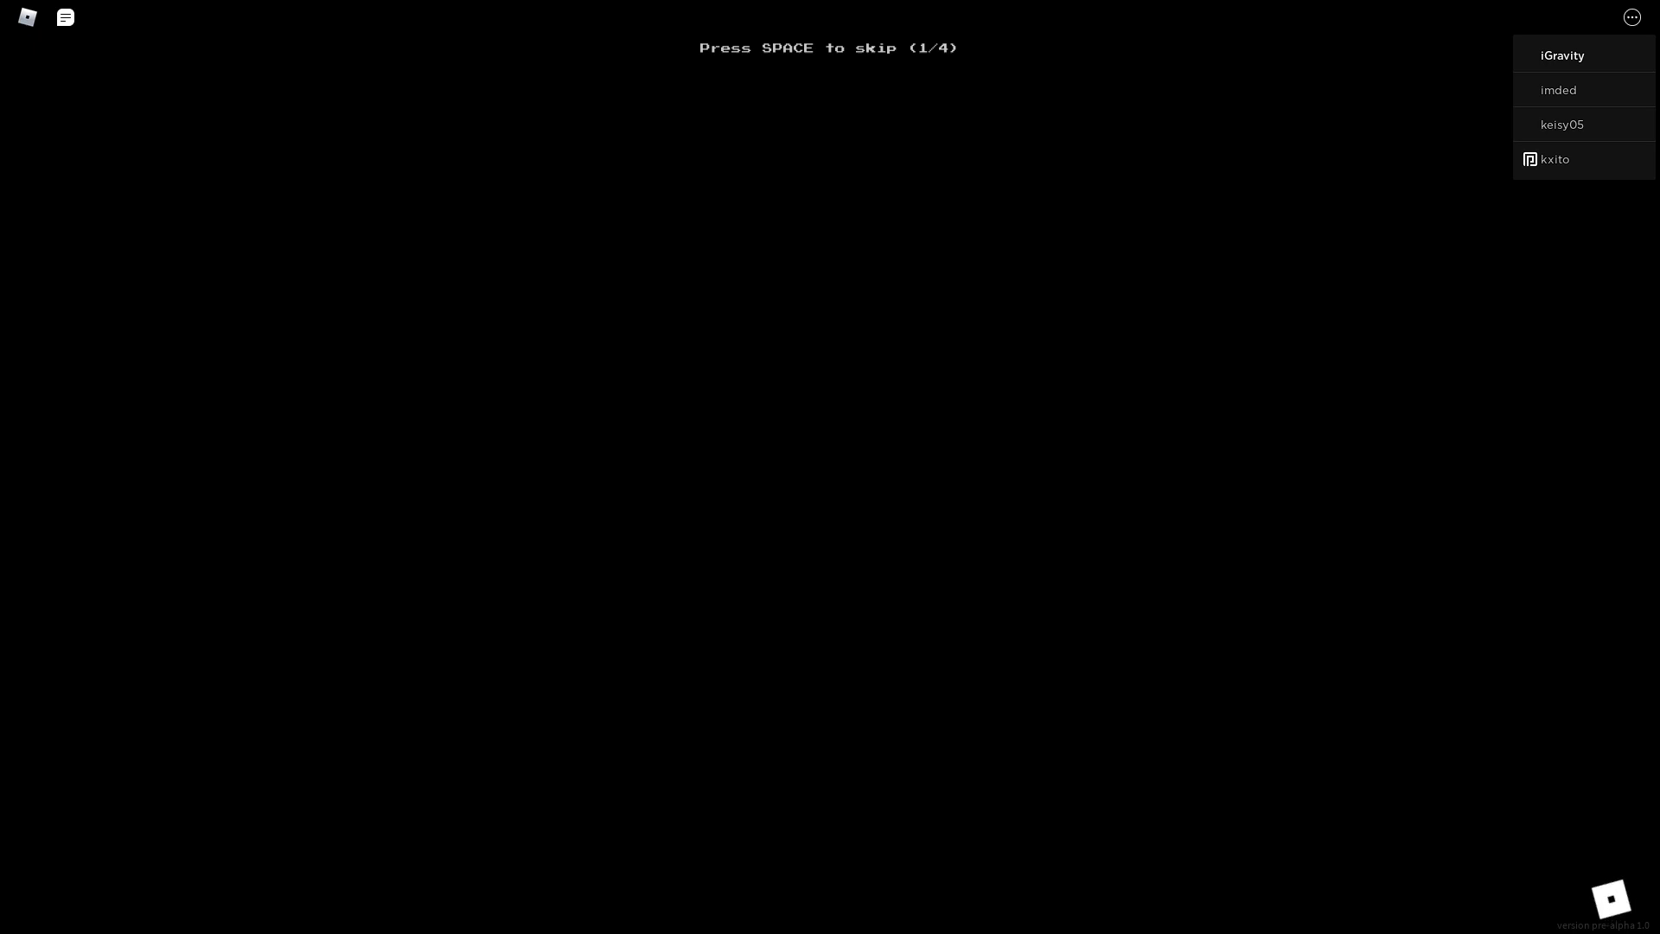
key("space")
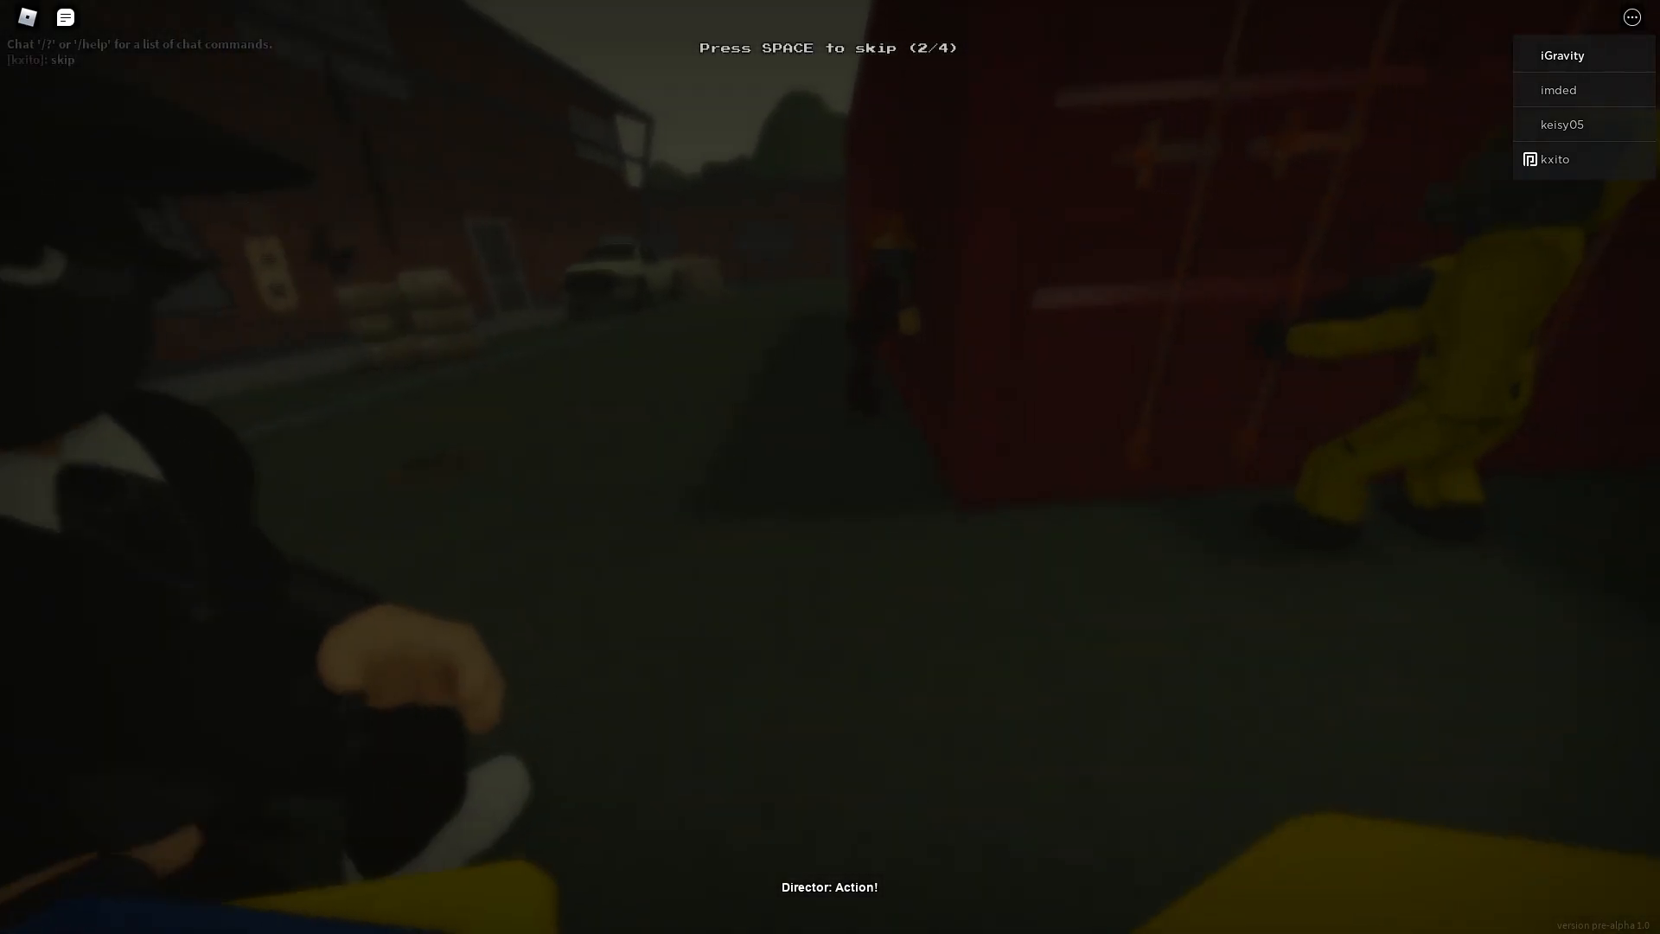
key("space")
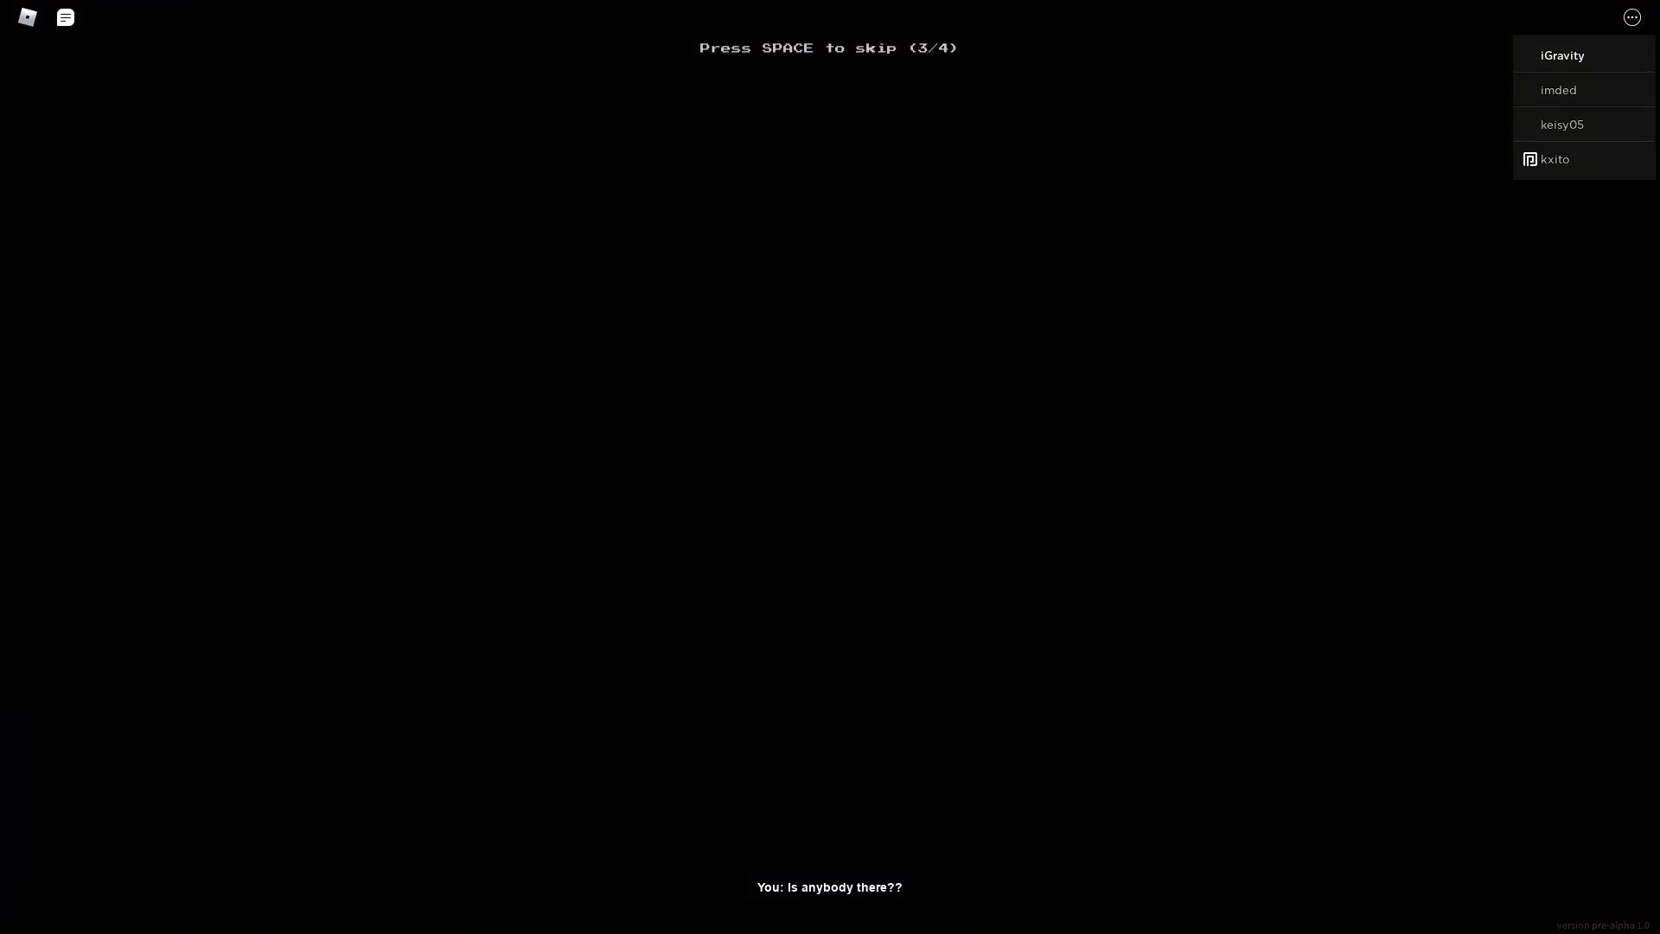
key("space")
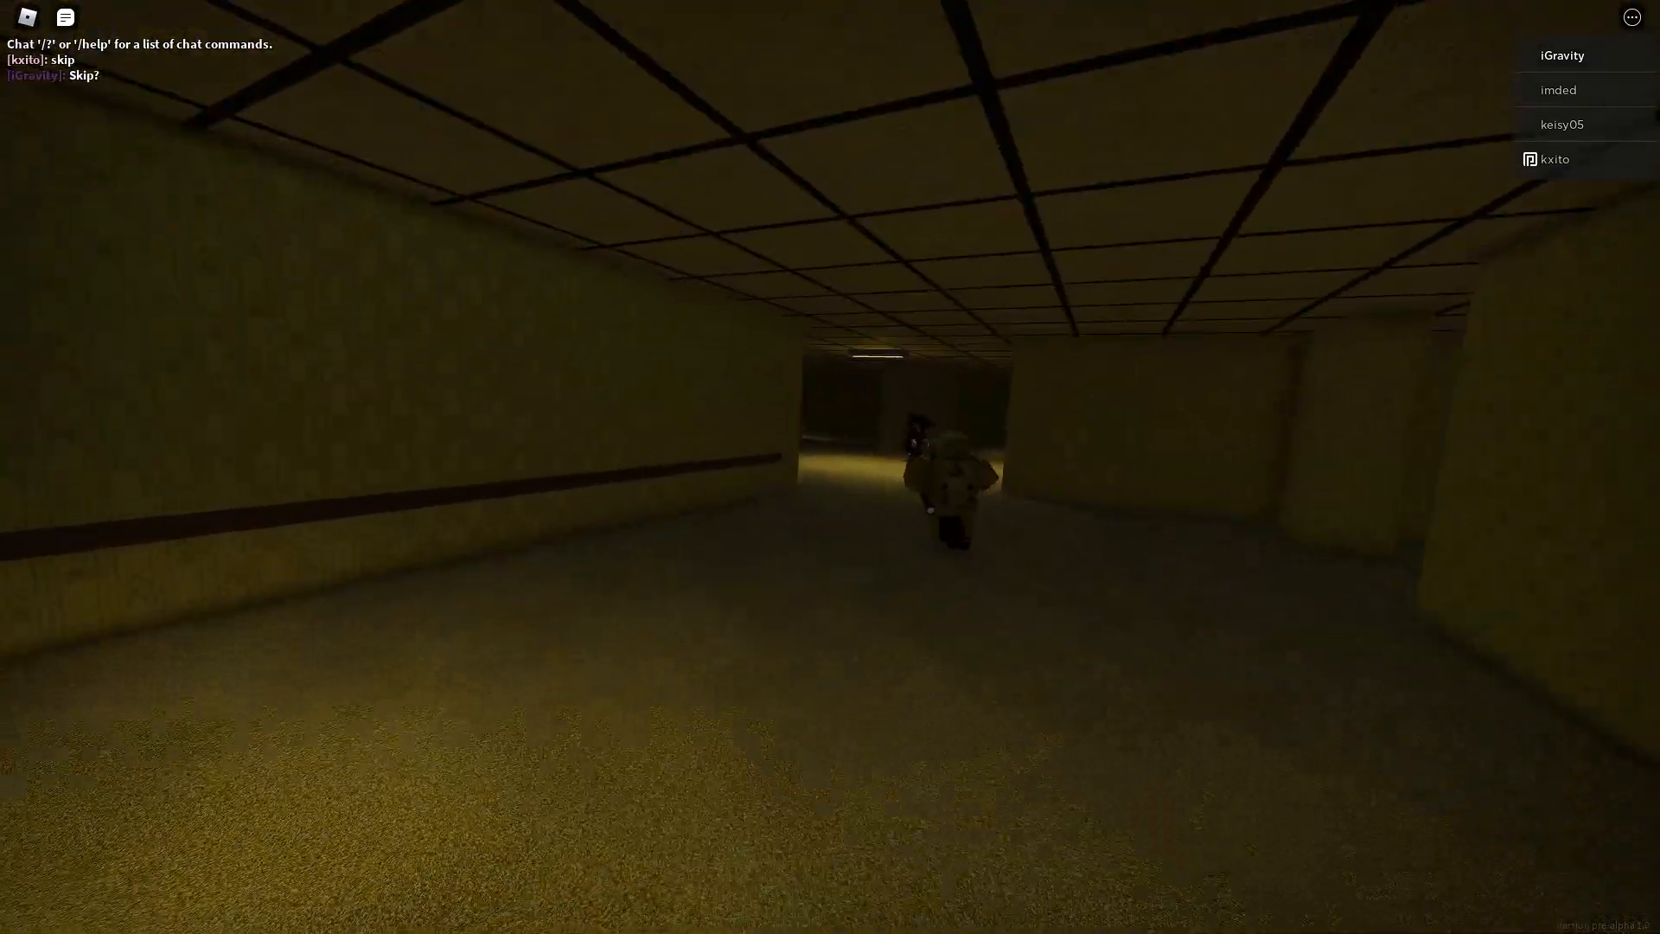
- Begin the chat message 'this looks like backrooms' while in the pillared yellow rooms
type("thi")
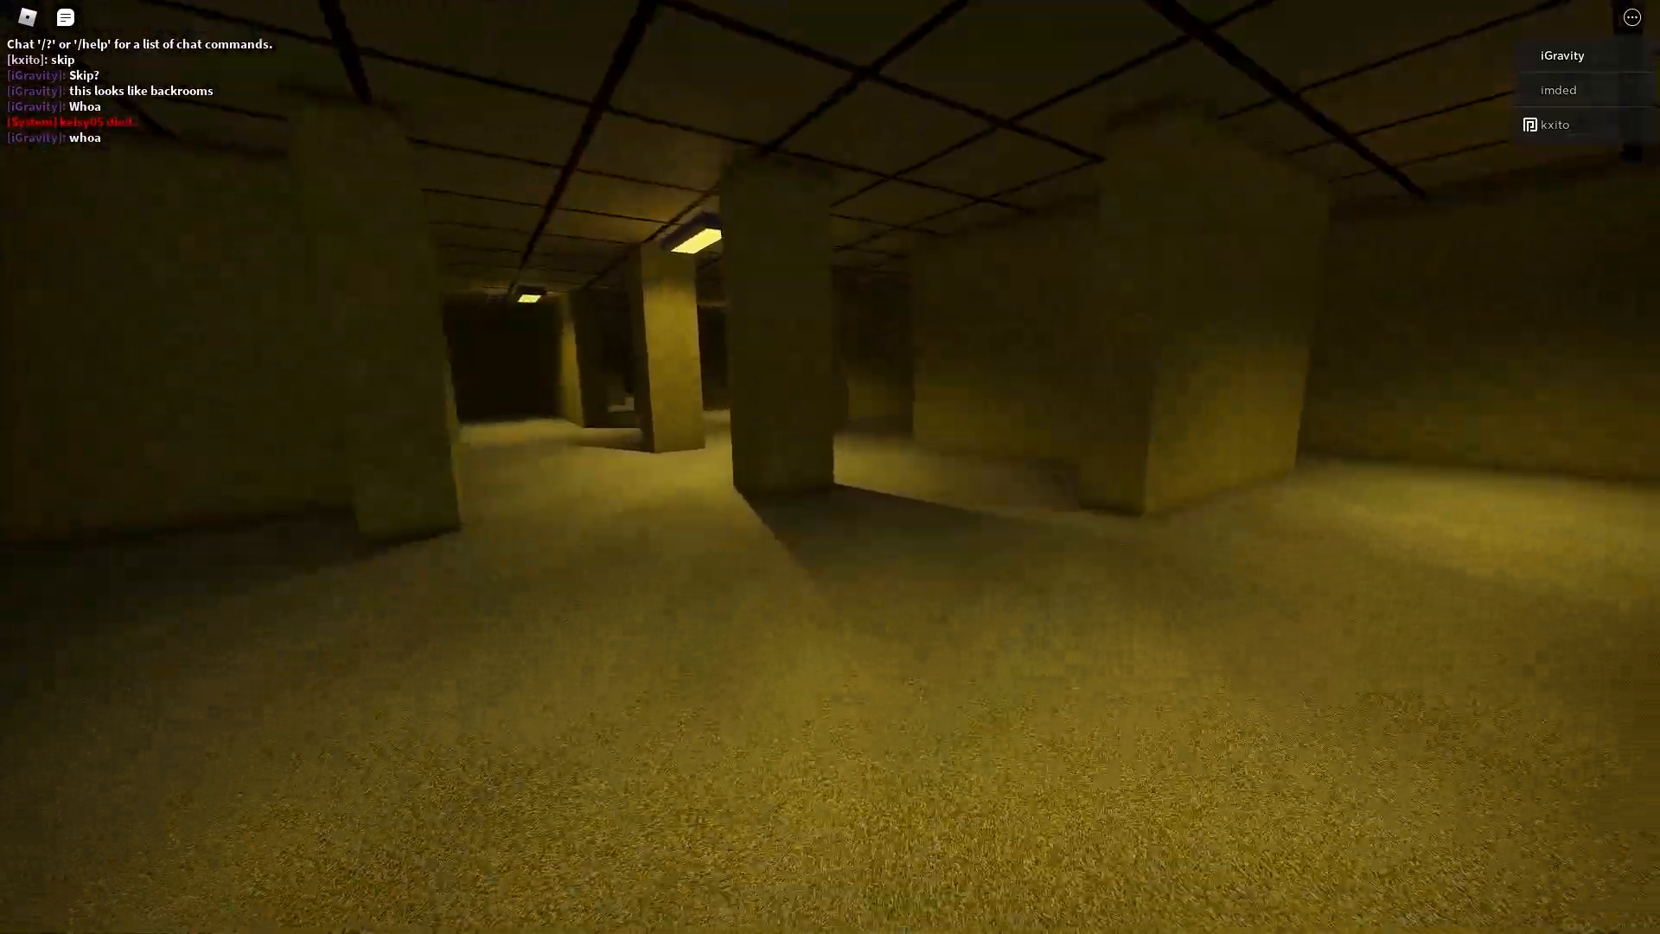
mouse_move(830, 467)
type("That actually scare")
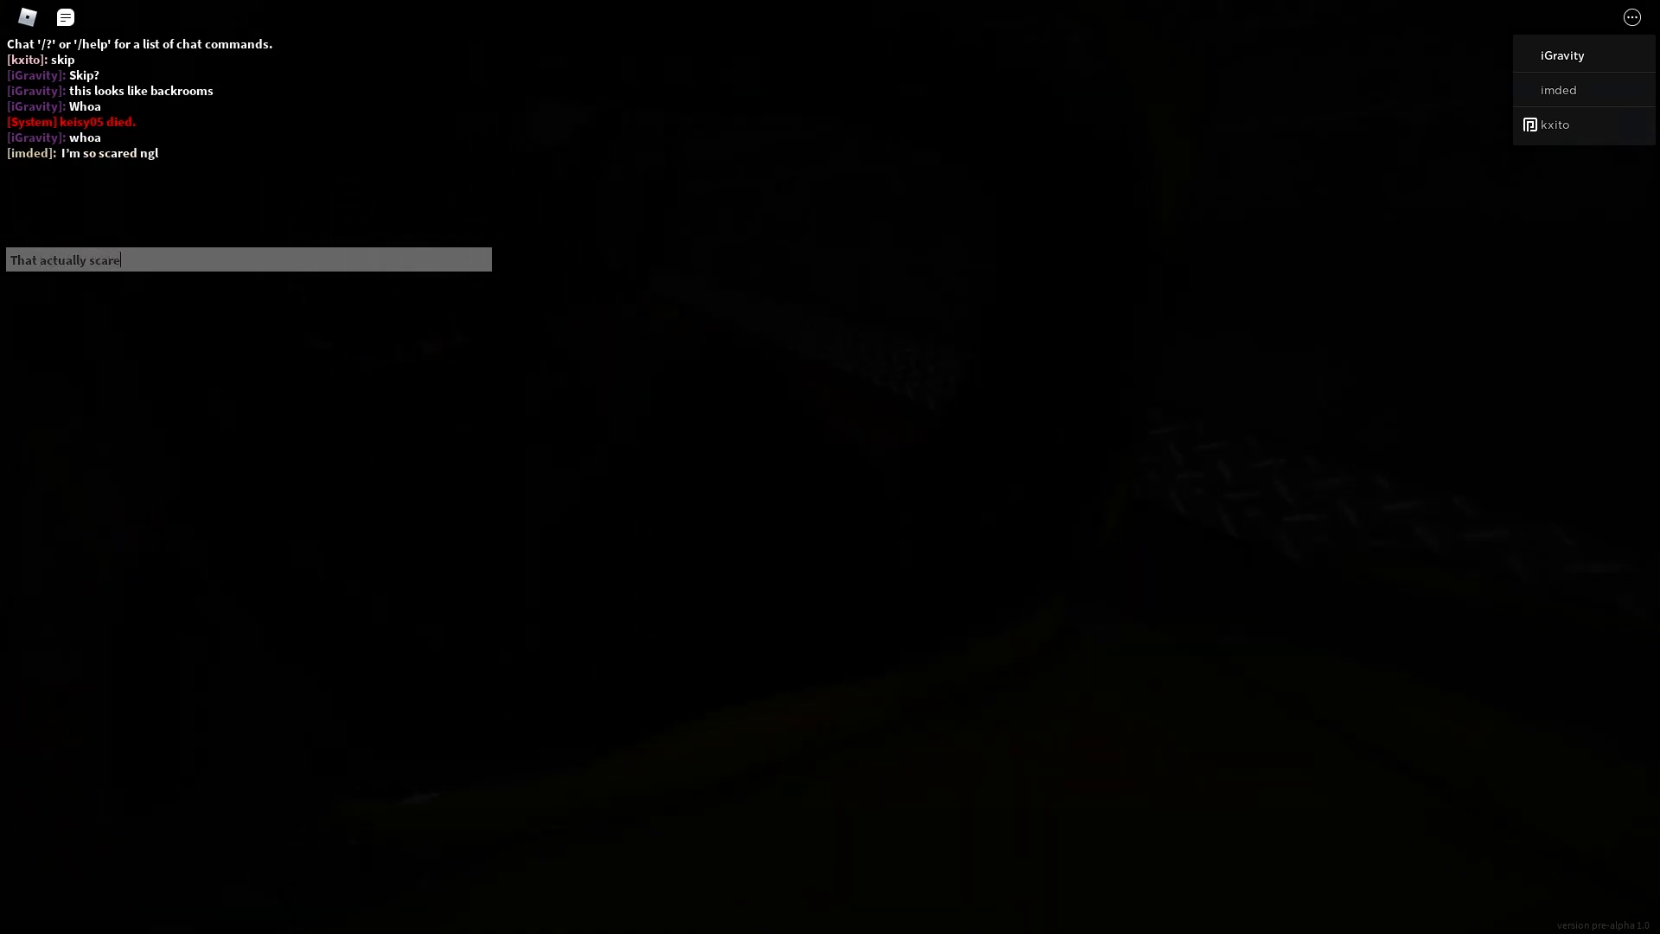
- Send 'That actually scared me', then start asking 'How do you' use the flashlight
type("d me")
key("enter")
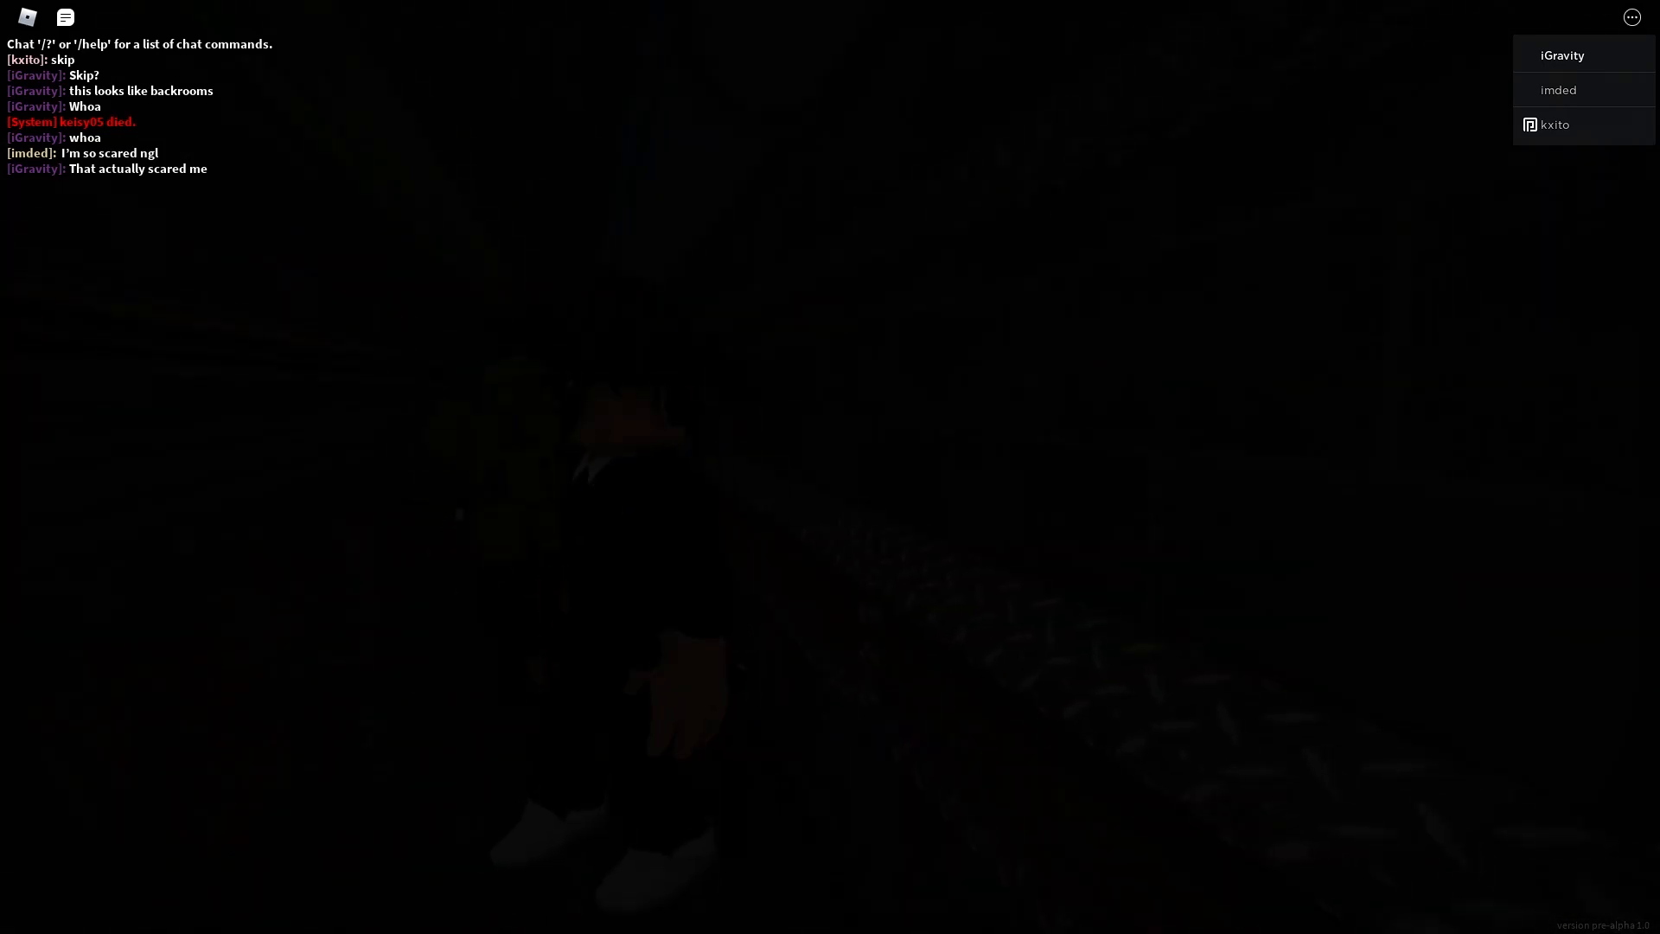
type("How do you")
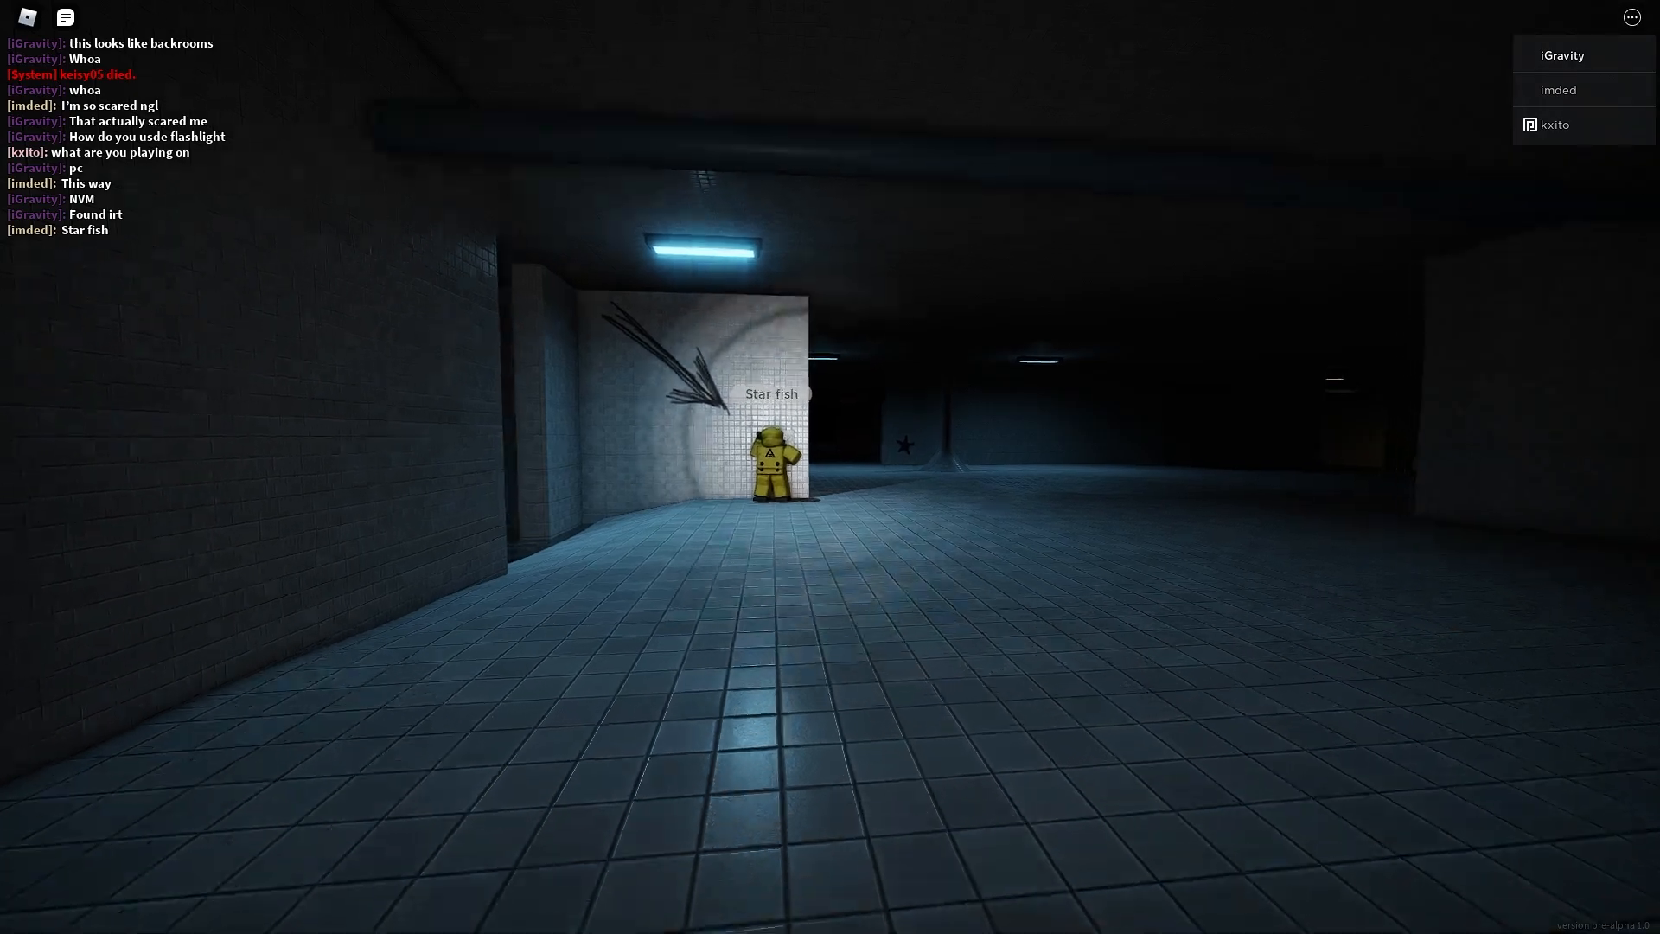
- Ask in chat 'Wheres other guy' from the blue-tiled area
type("w")
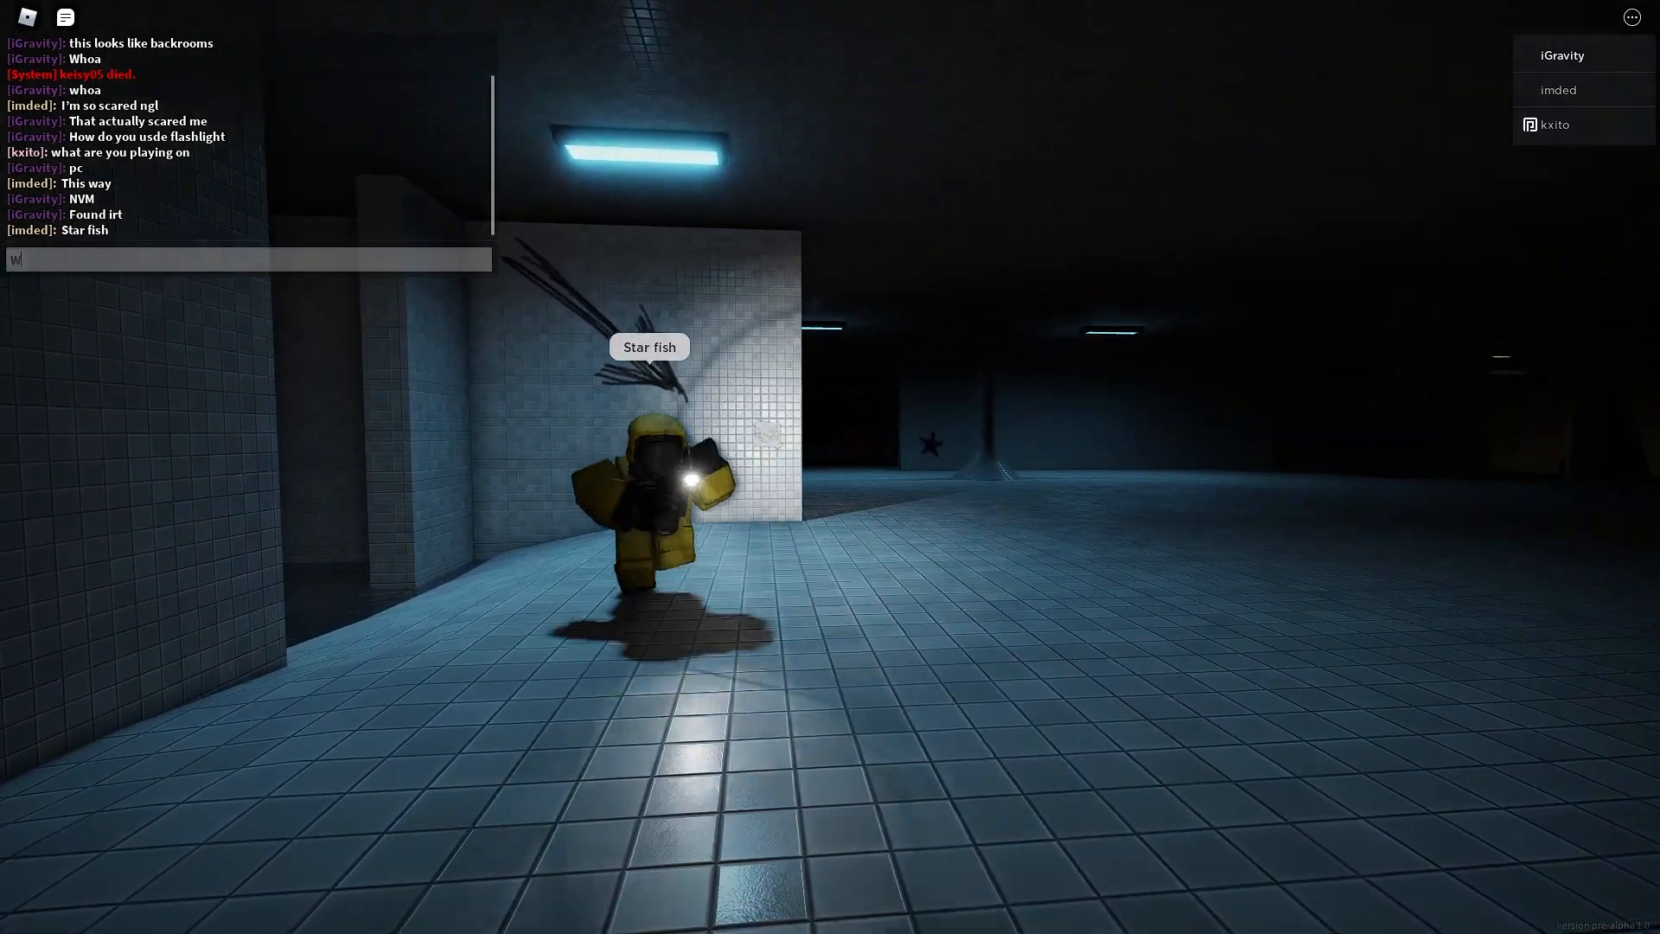
type("heres other guy")
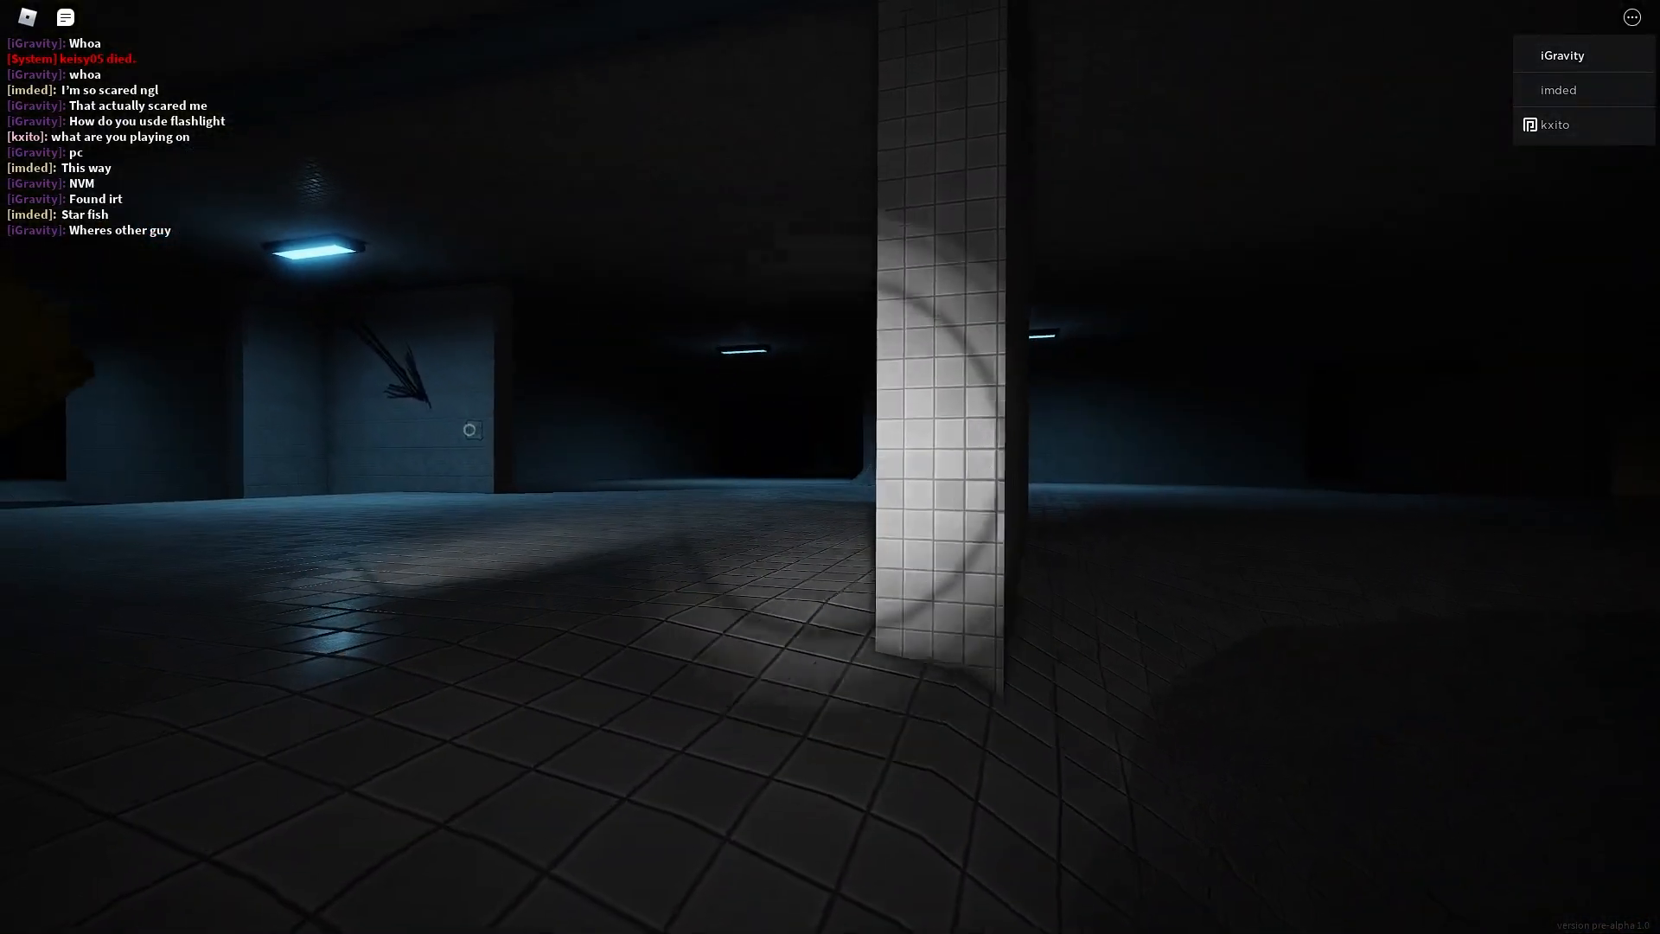
- Reply 'I hewar' it, then ask if this is 'the krusty c' by the floor hatch
type("I hewar")
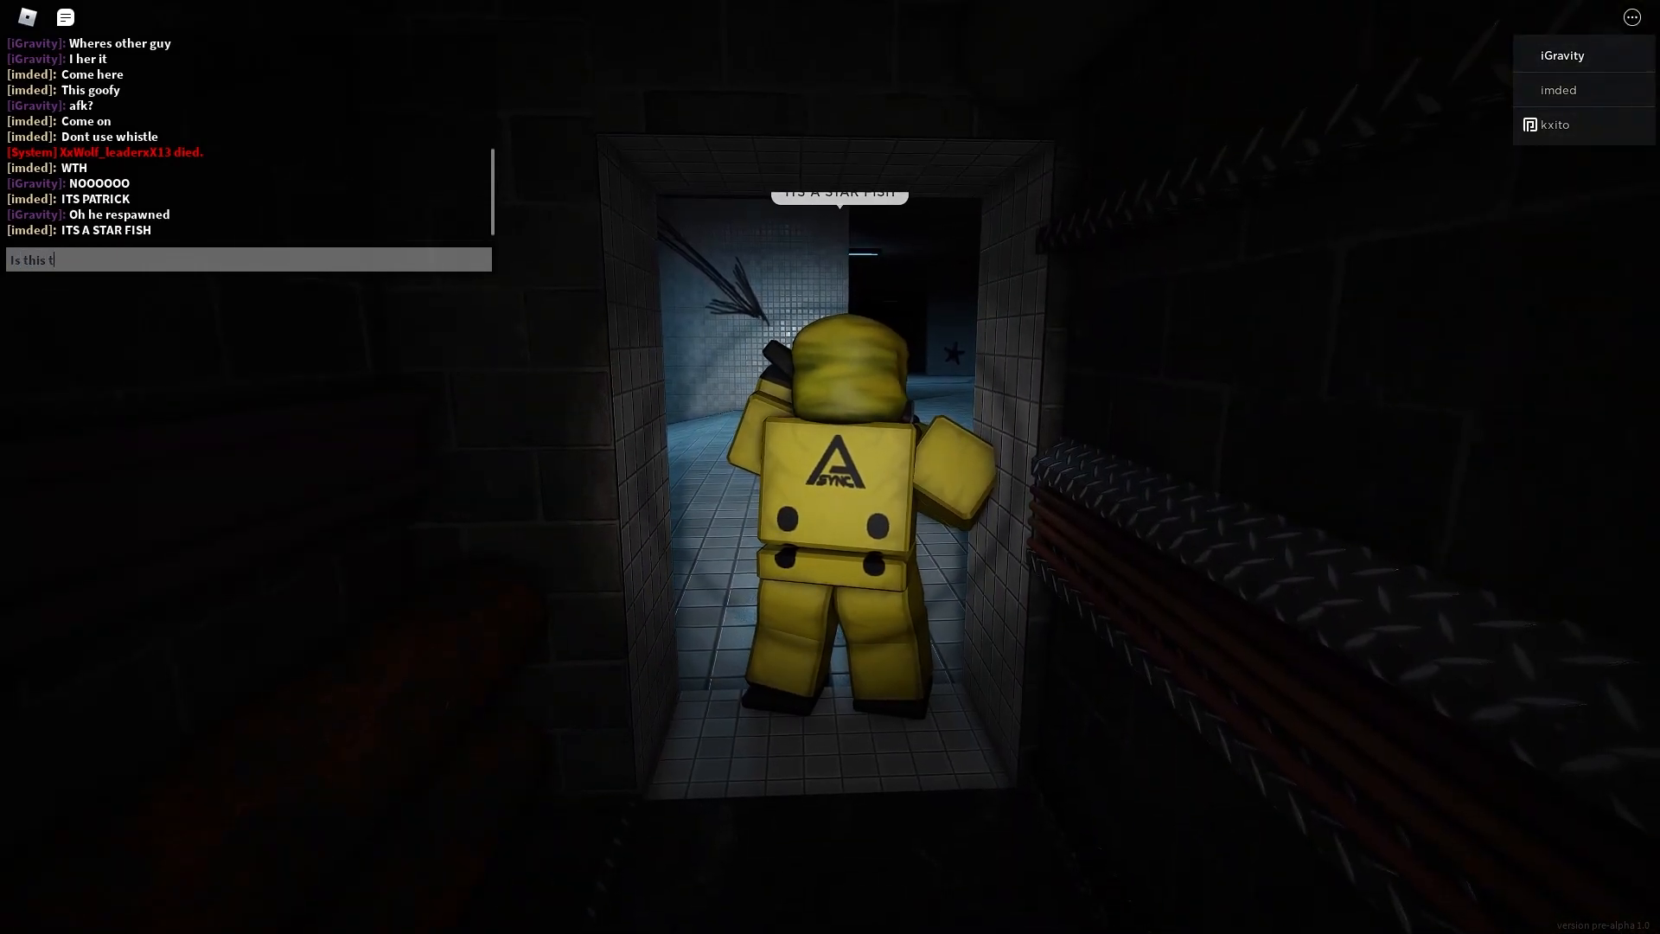
type("he krusty c")
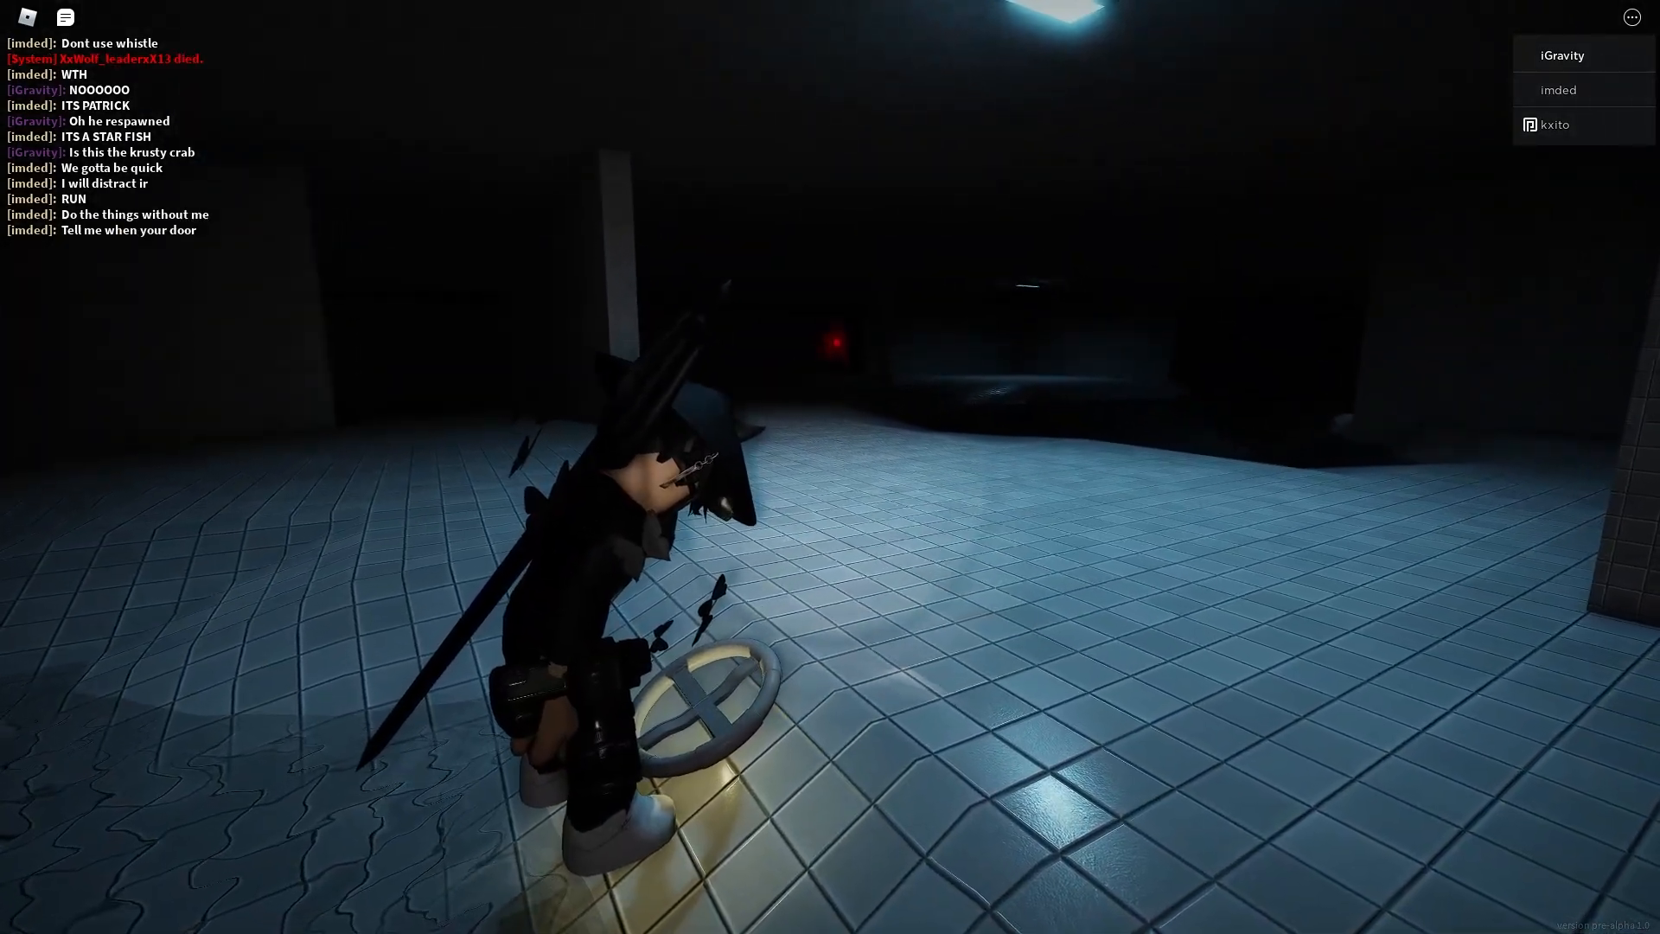
- Type the reply 'Okay now no idea what' to teammates before dying
type("Okay Im")
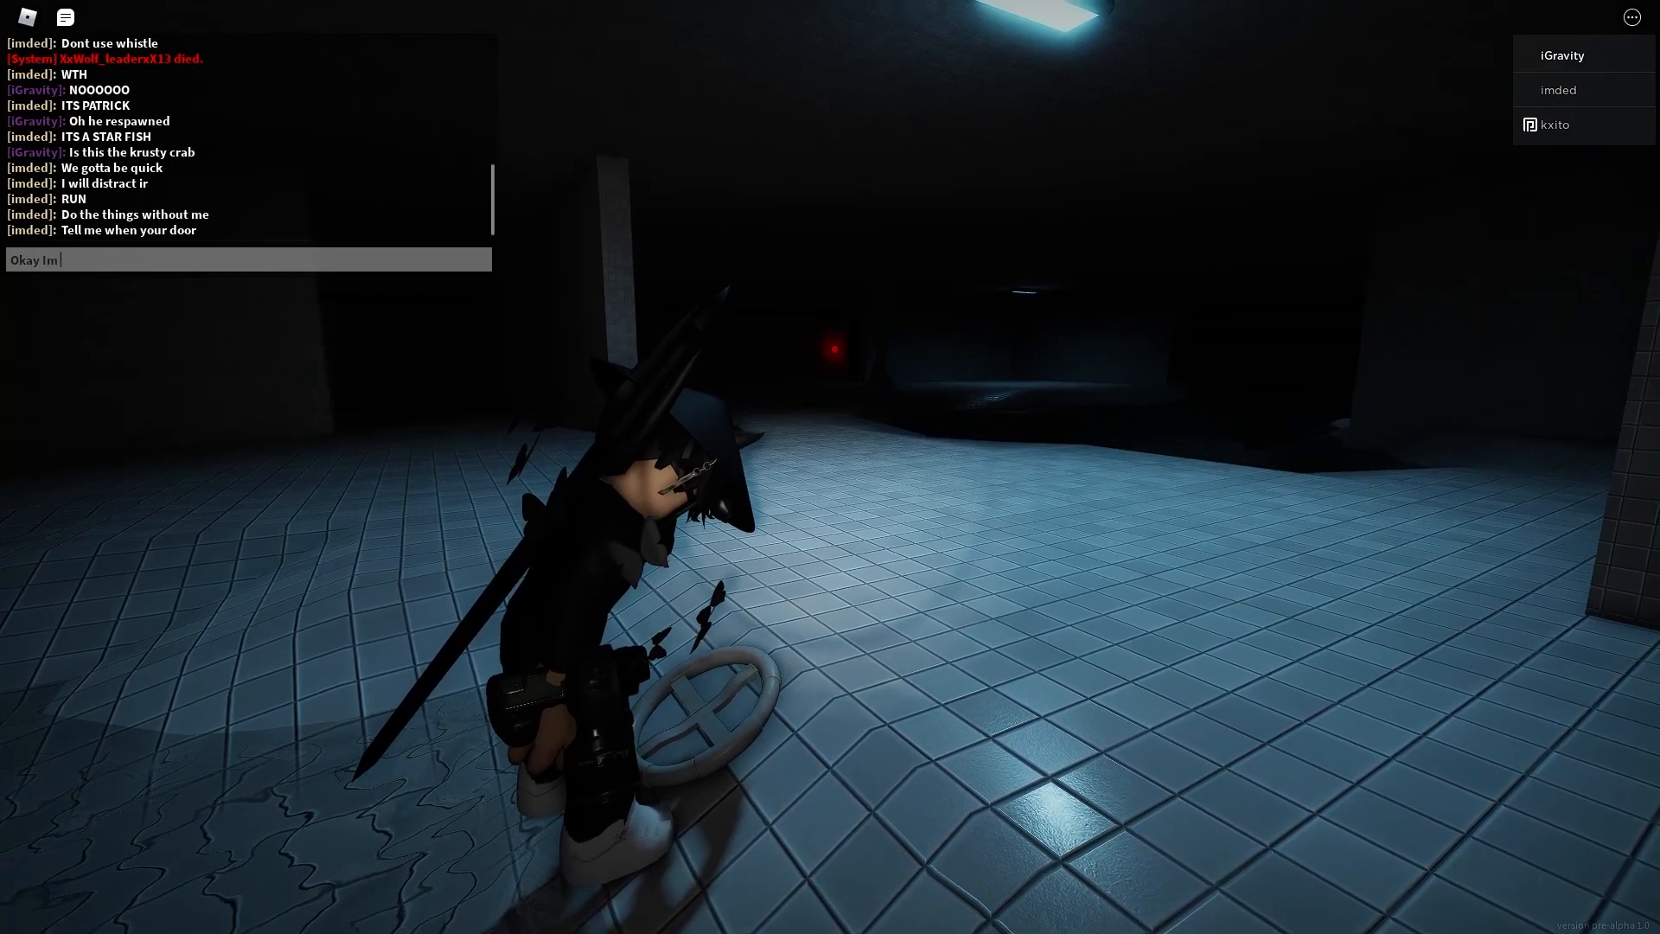
type("now no idea")
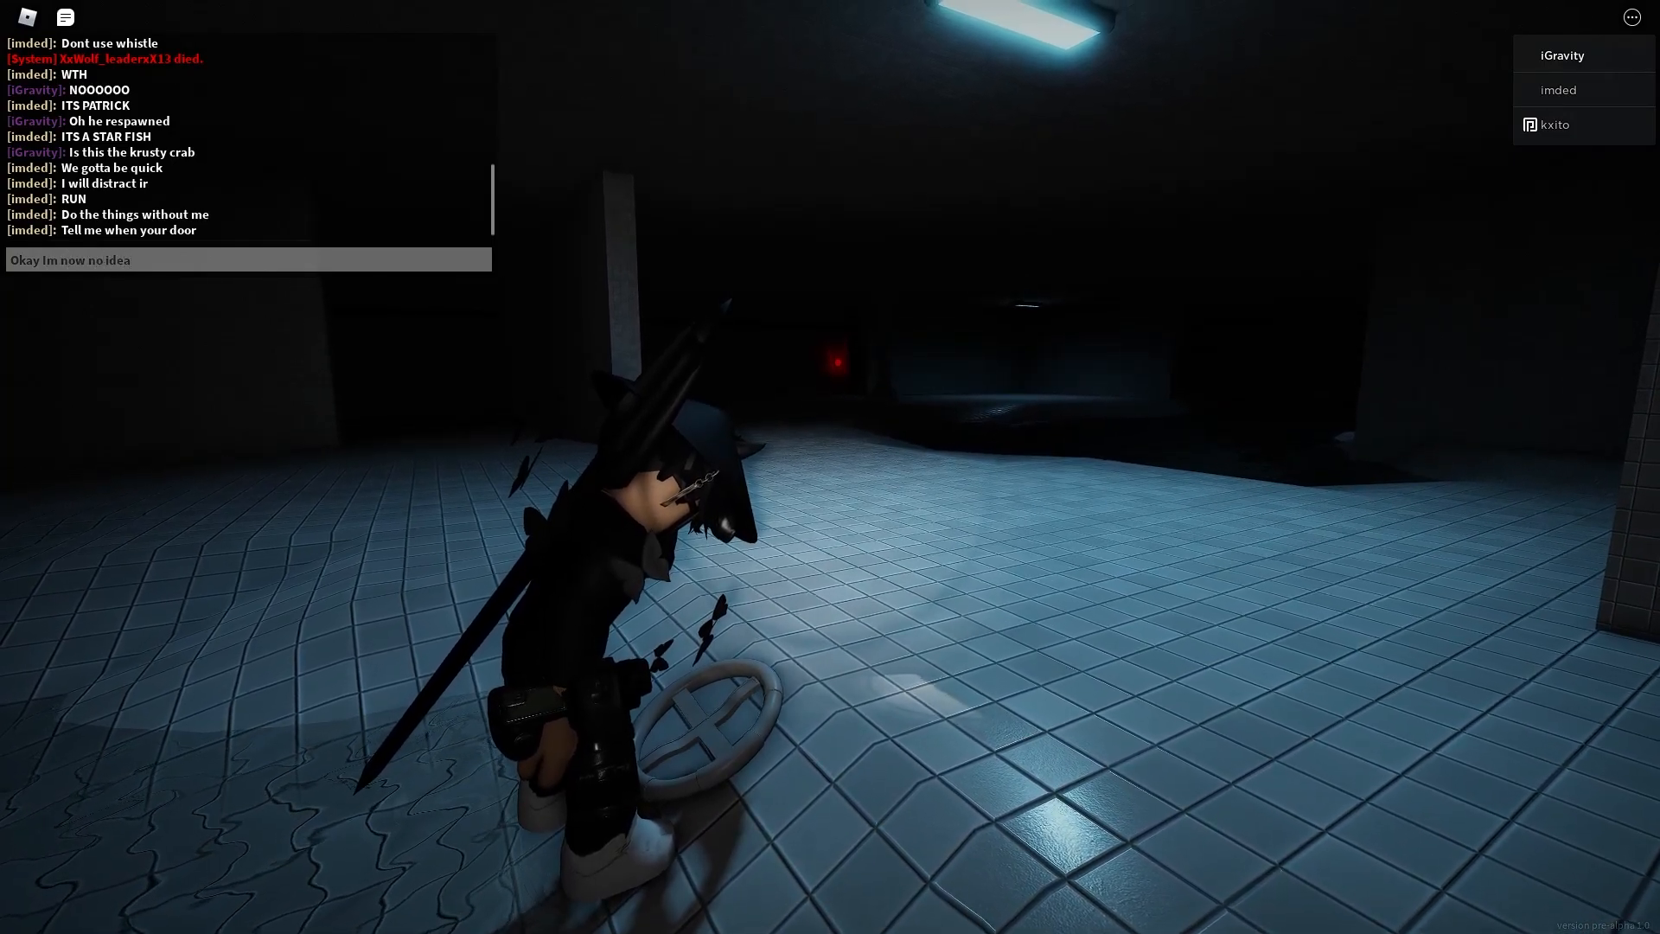
type("what")
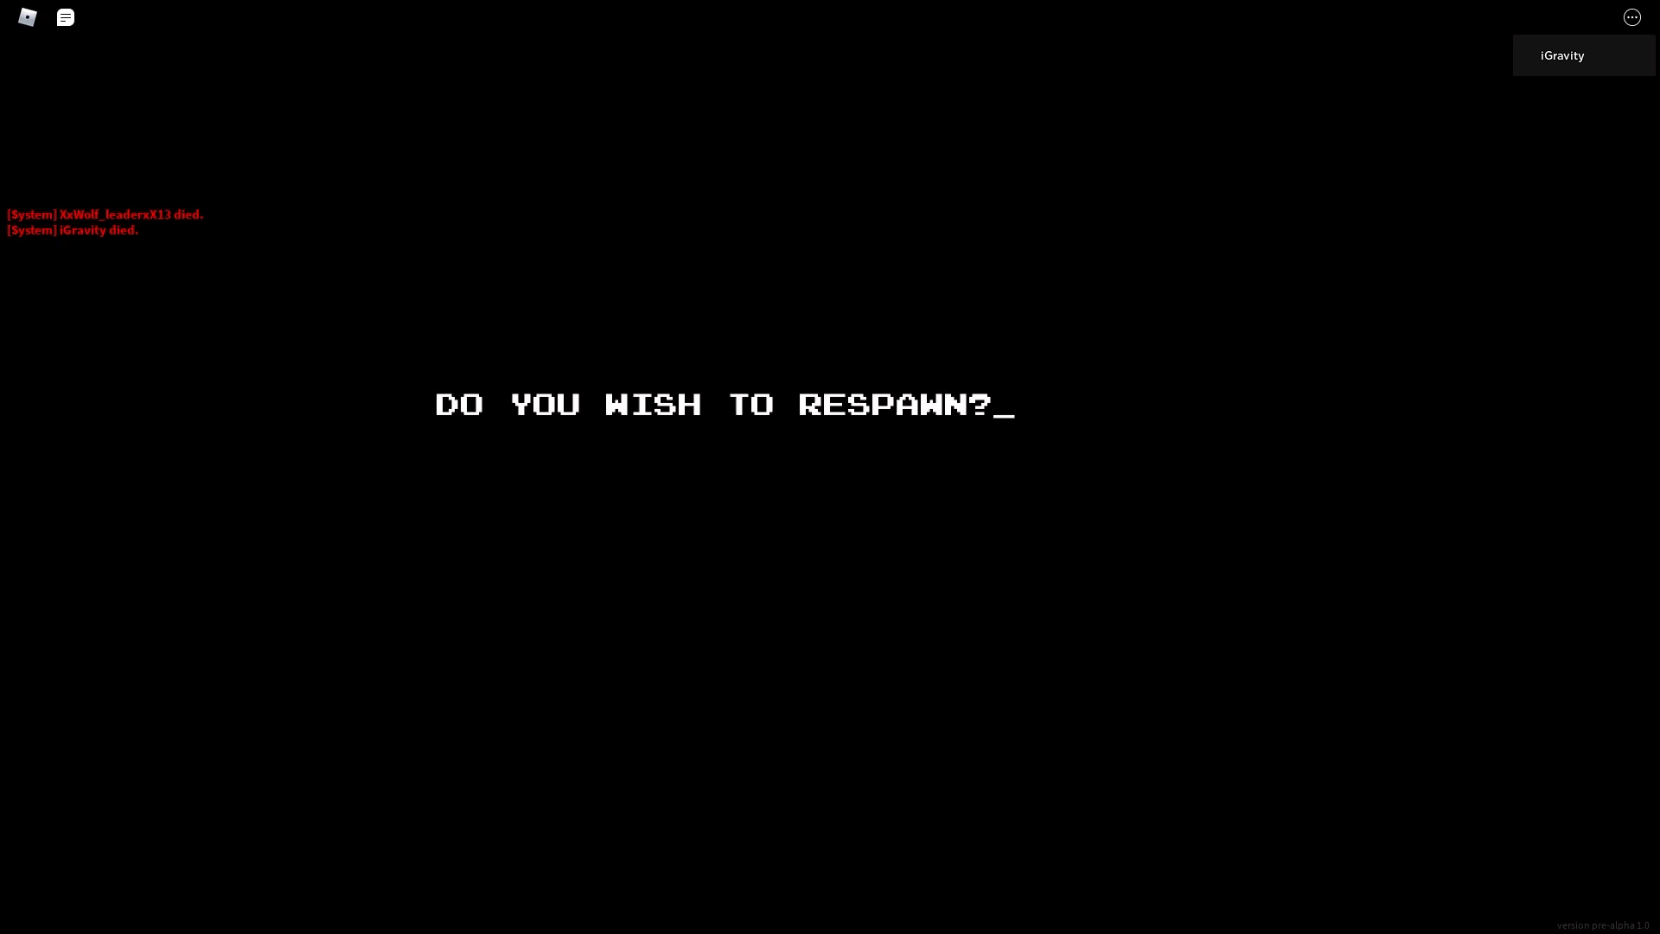
mouse_move(707, 534)
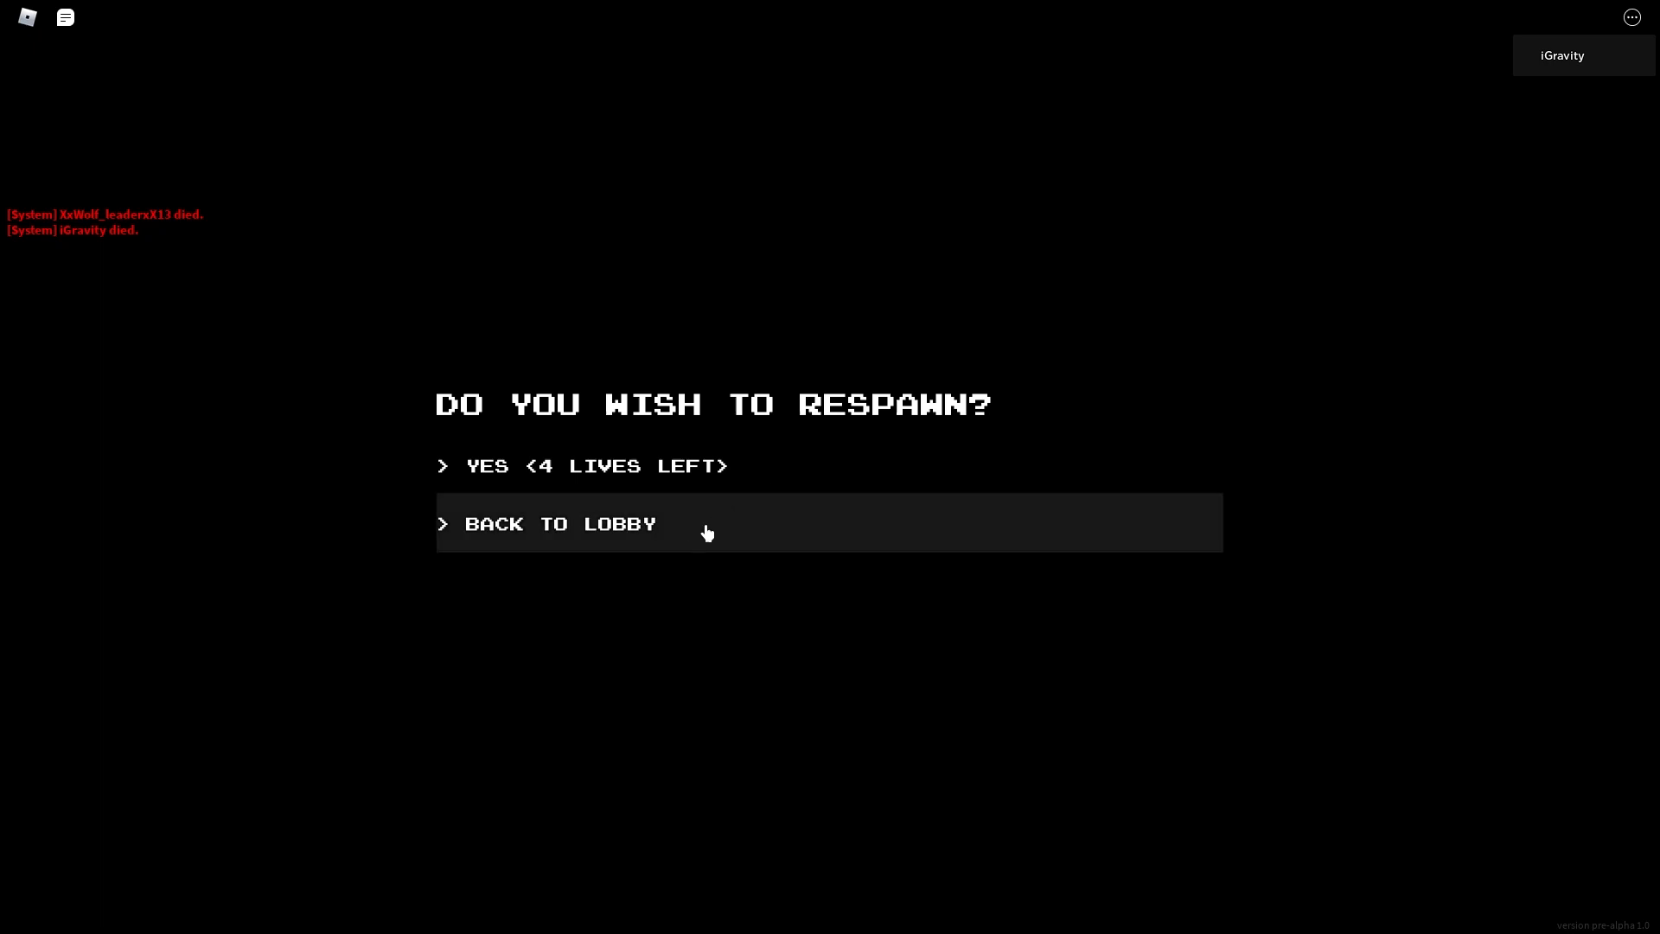